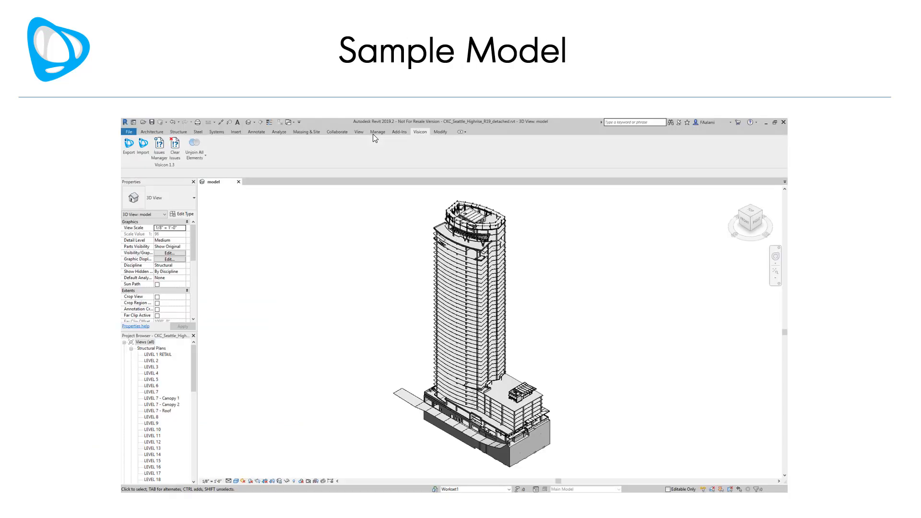
# Bring up the Visicon Full Export profile settings from Revit's Visicon ribbon
pyautogui.click(776, 122)
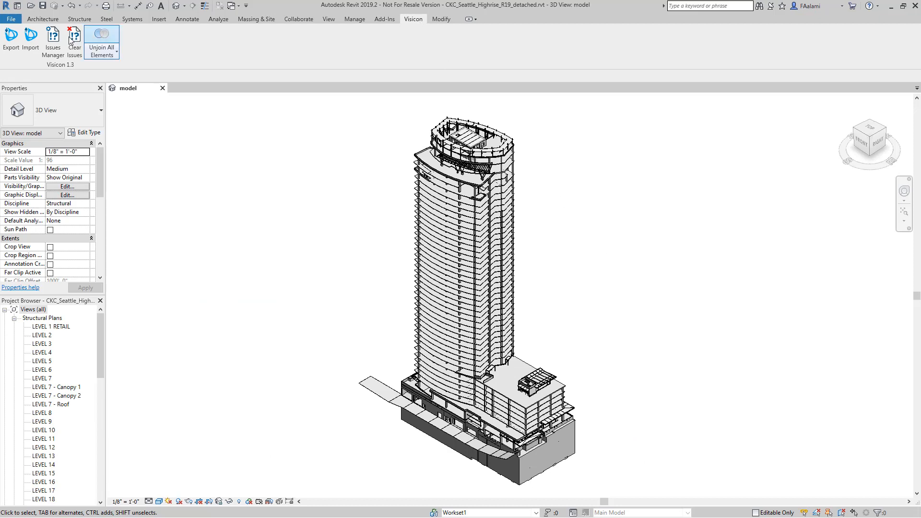
pyautogui.click(11, 36)
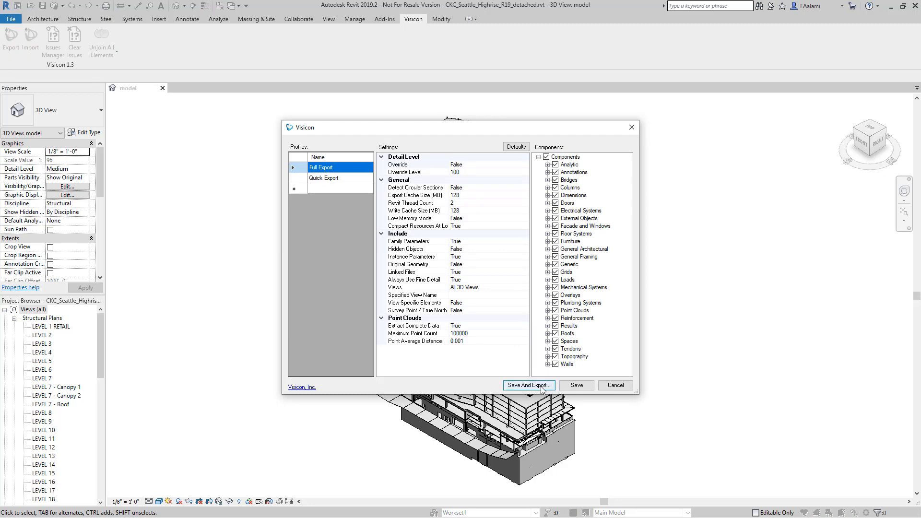
# Export the model, then compare the .rvt and exported CKC_Seattle_Highrise_R19.vxf file sizes in Revit_viewer
pyautogui.click(526, 386)
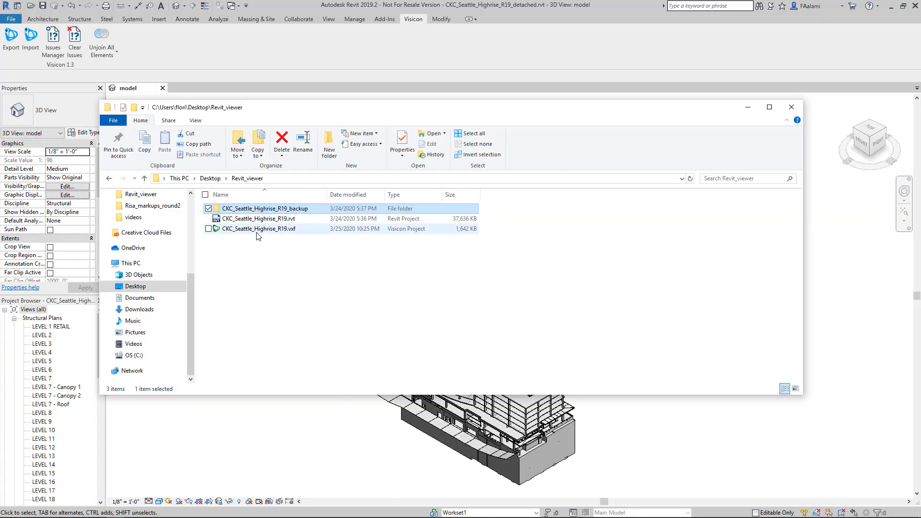
pyautogui.click(258, 219)
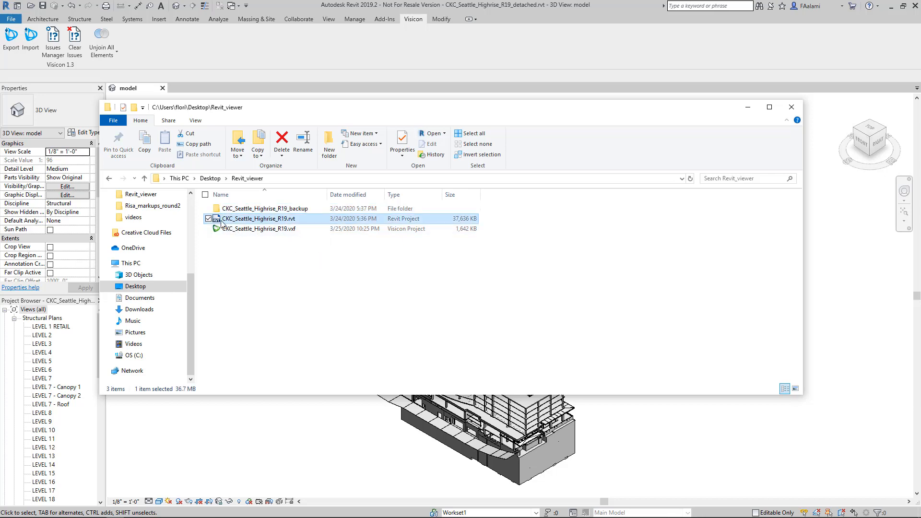
pyautogui.moveTo(462, 226)
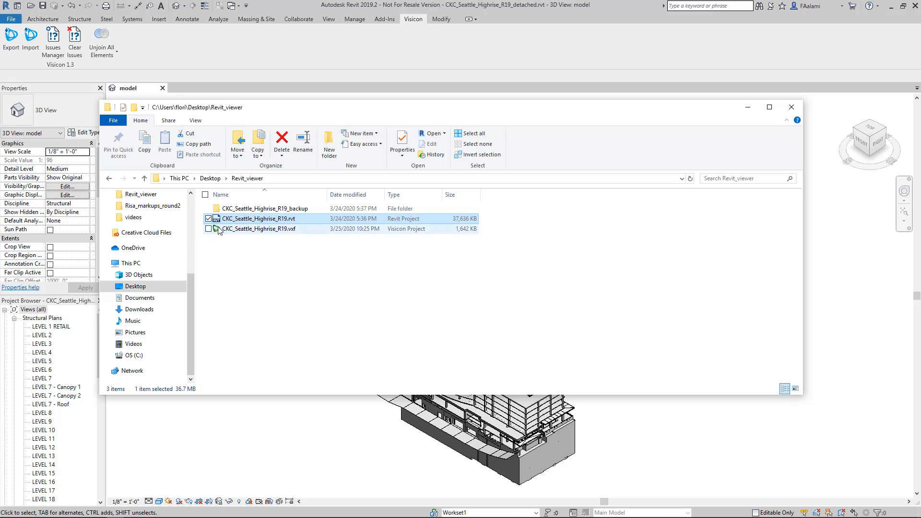
pyautogui.click(258, 228)
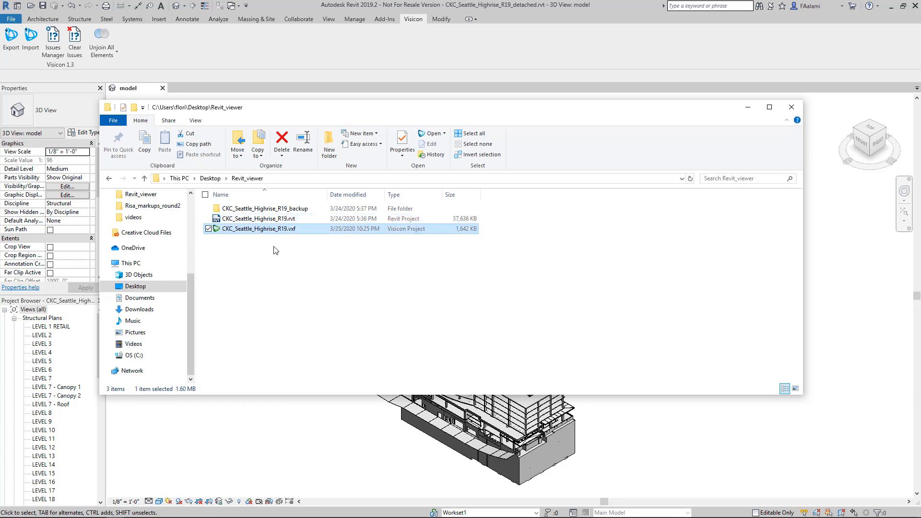
pyautogui.moveTo(459, 238)
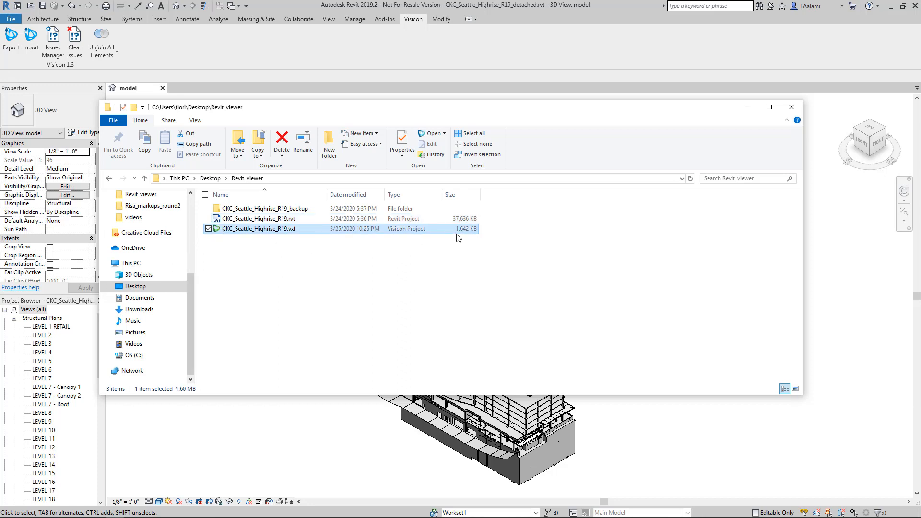
pyautogui.moveTo(460, 237)
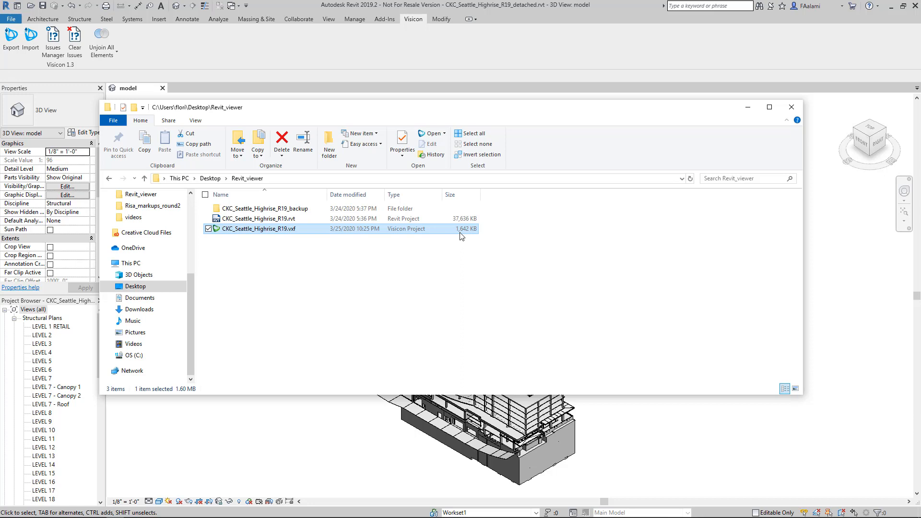
pyautogui.moveTo(330, 256)
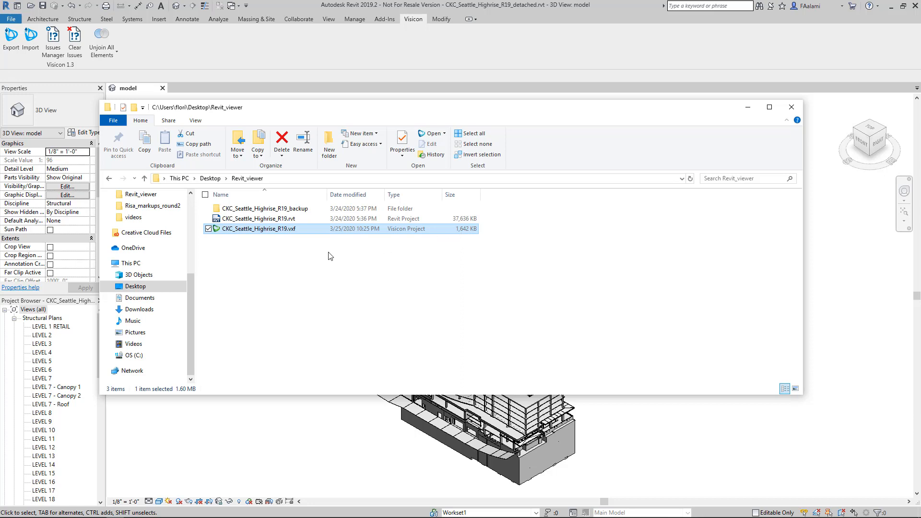
pyautogui.moveTo(313, 244)
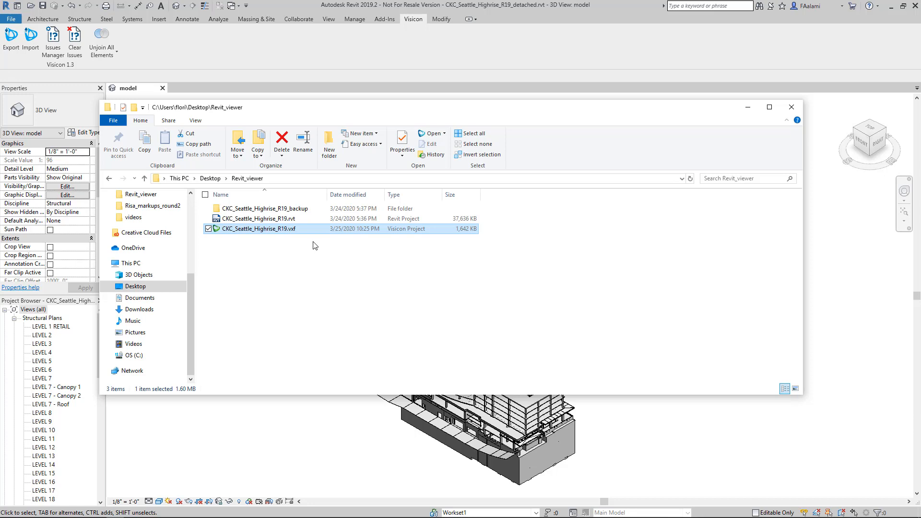
pyautogui.moveTo(285, 269)
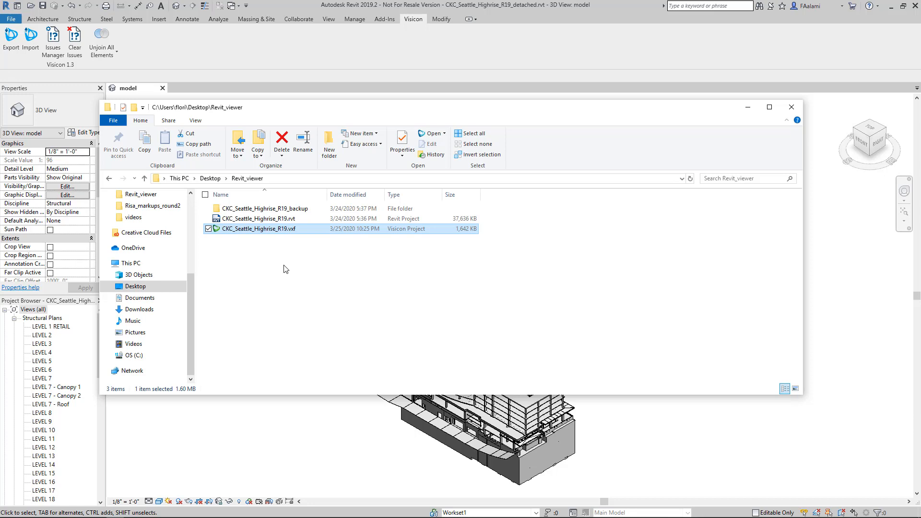
pyautogui.moveTo(257, 280)
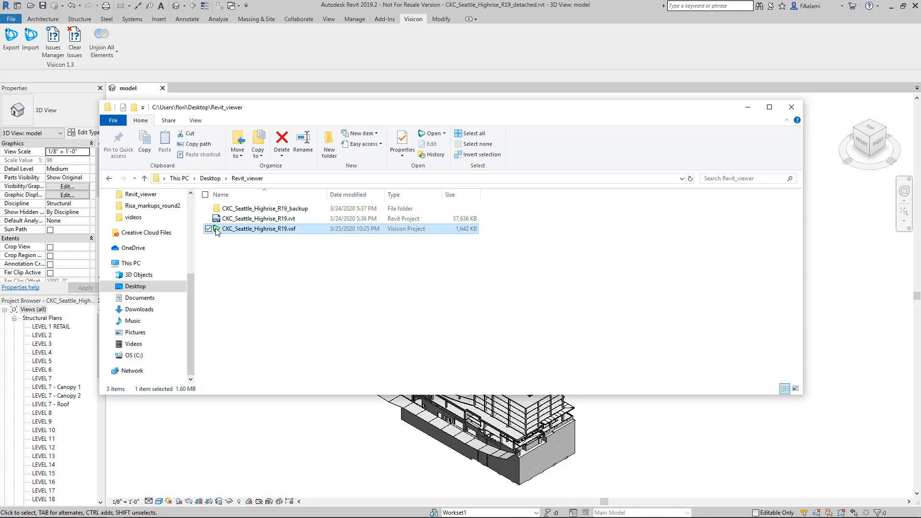
# Load the exported .vxf project and inspect a concrete floor slab and a steel beam
pyautogui.doubleClick(261, 228)
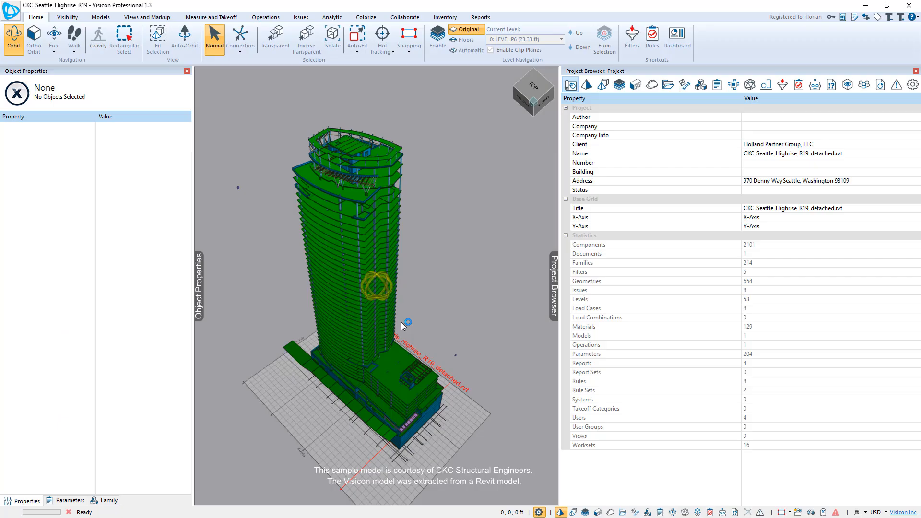
pyautogui.moveTo(417, 362)
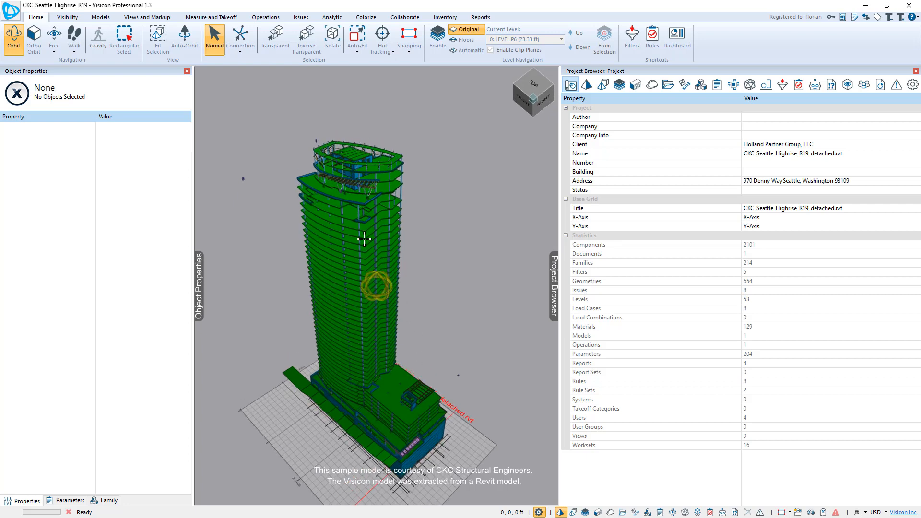
pyautogui.moveTo(385, 231)
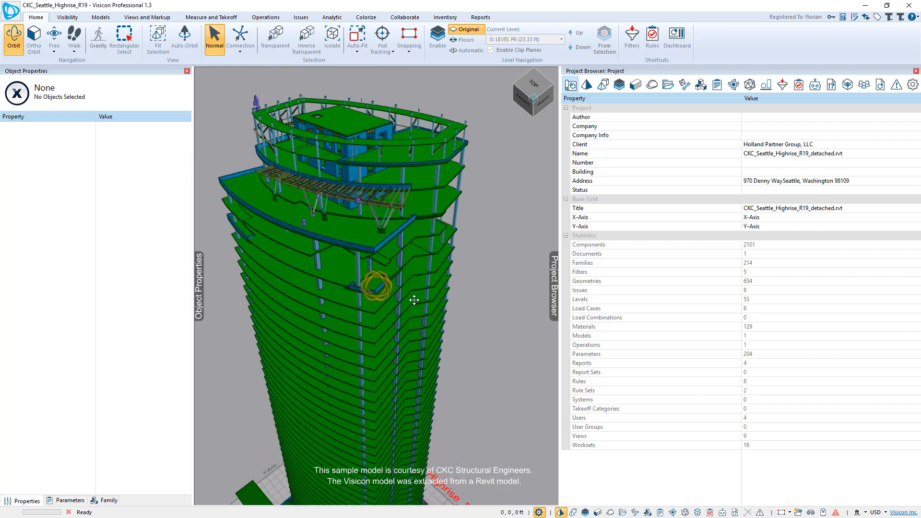
pyautogui.click(413, 227)
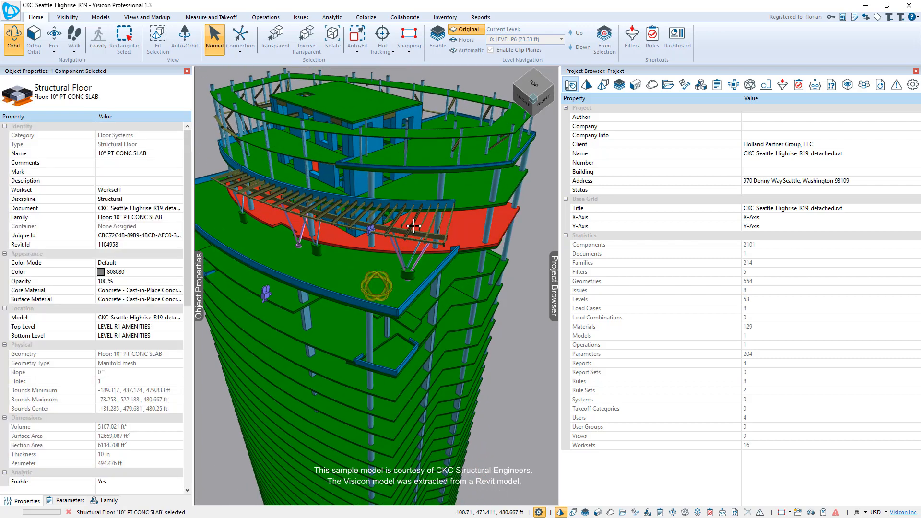
pyautogui.click(412, 227)
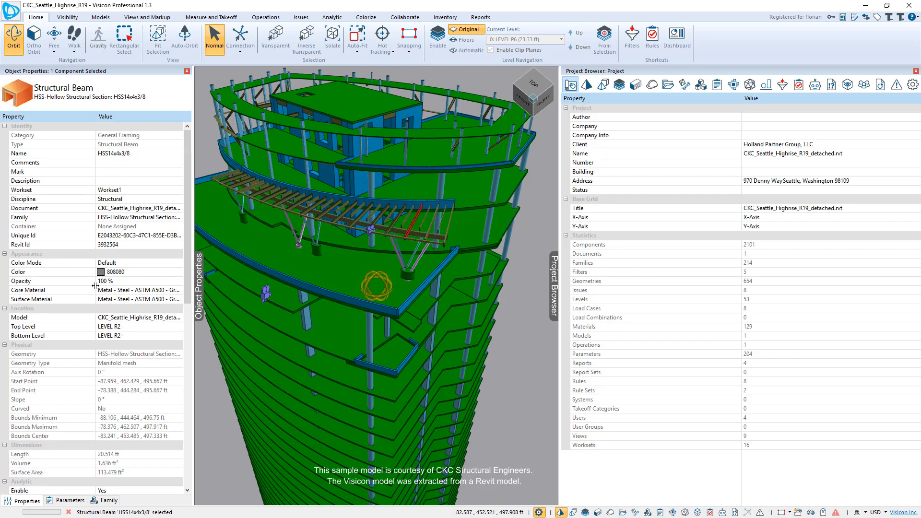
pyautogui.moveTo(85, 154)
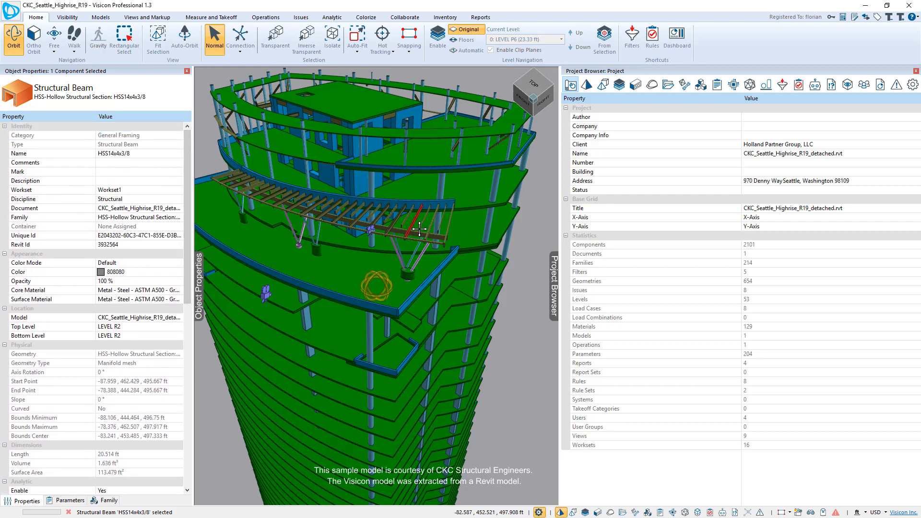
# Review the steel beam's parameters, then inspect a round concrete column
pyautogui.click(68, 501)
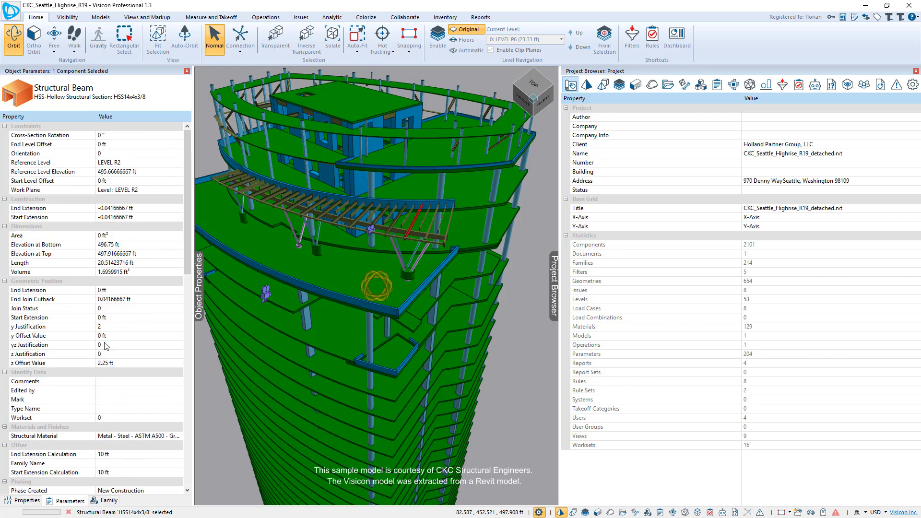
pyautogui.scroll(-3)
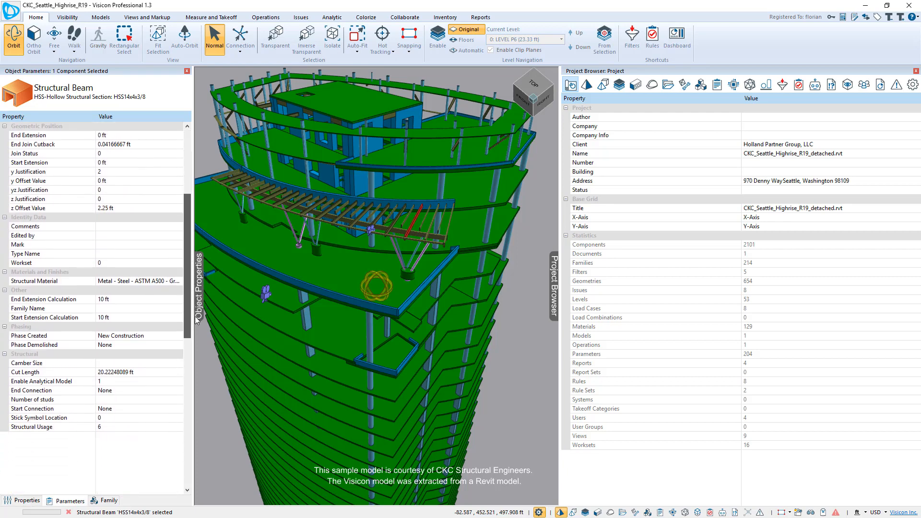
pyautogui.scroll(3)
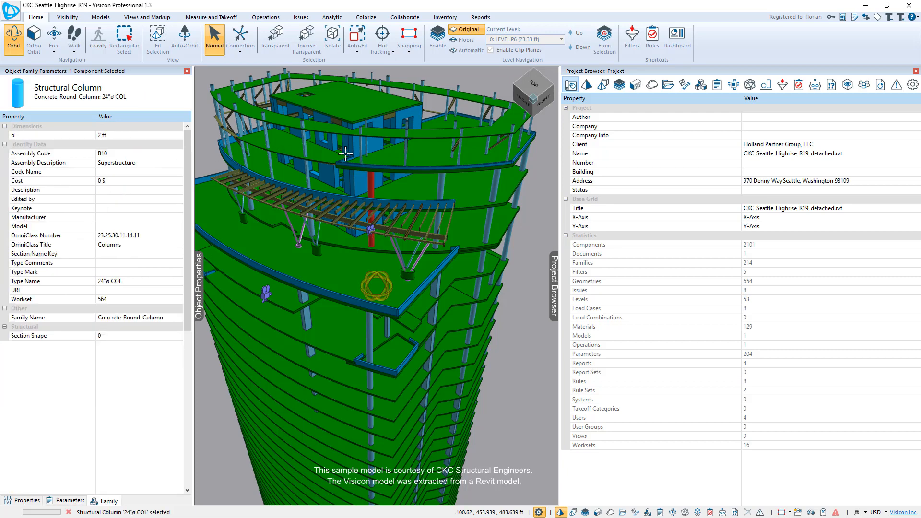
pyautogui.click(404, 136)
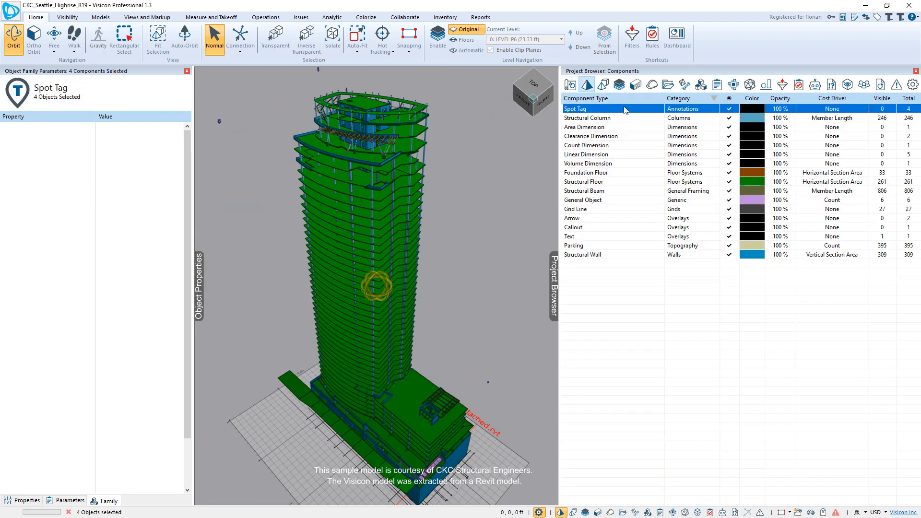
# Select all 261 structural floors from the Components list, isolate them, then restore the full model
pyautogui.click(585, 145)
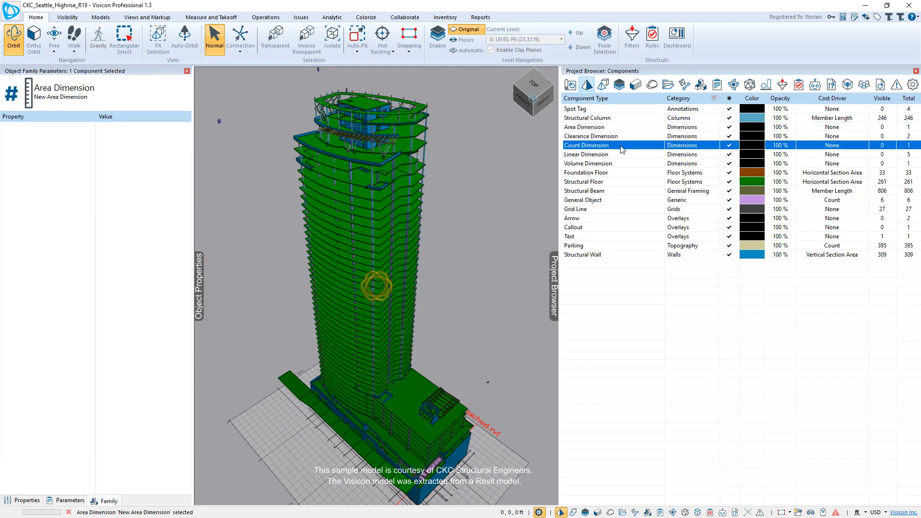
pyautogui.click(584, 182)
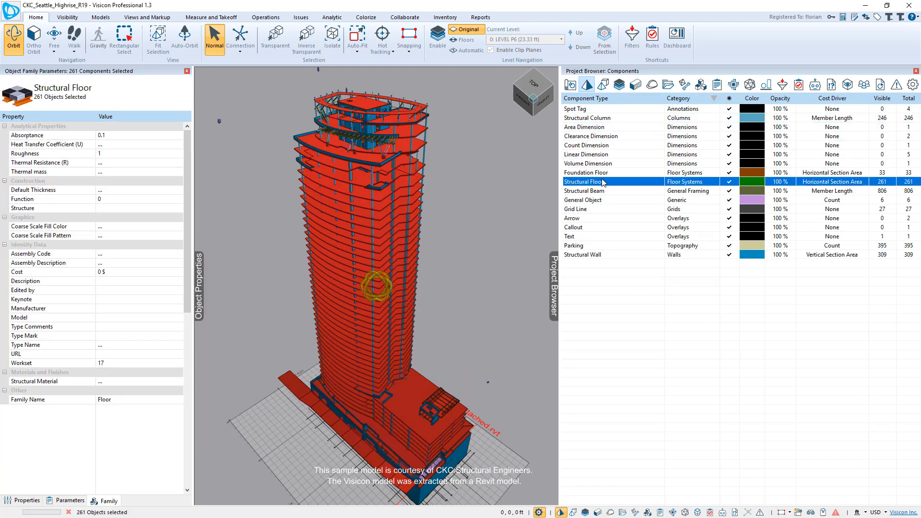
pyautogui.moveTo(602, 189)
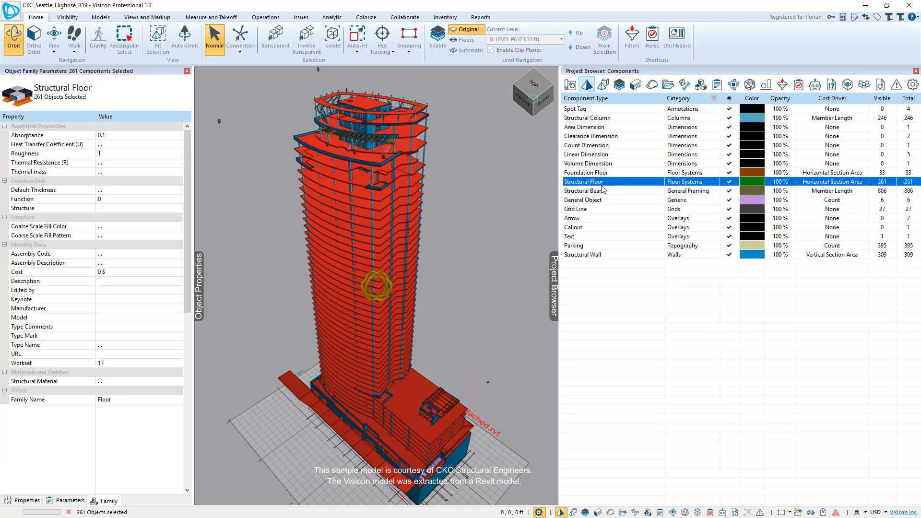
pyautogui.moveTo(332, 40)
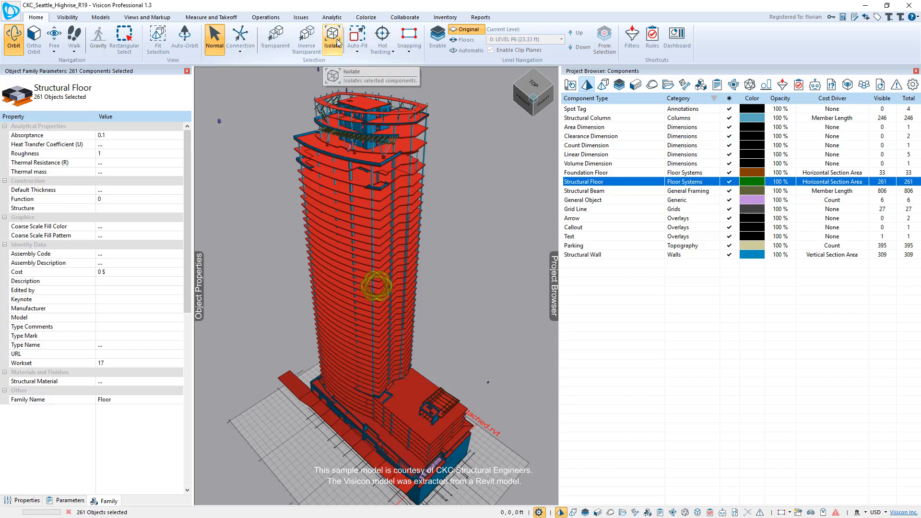
pyautogui.click(332, 39)
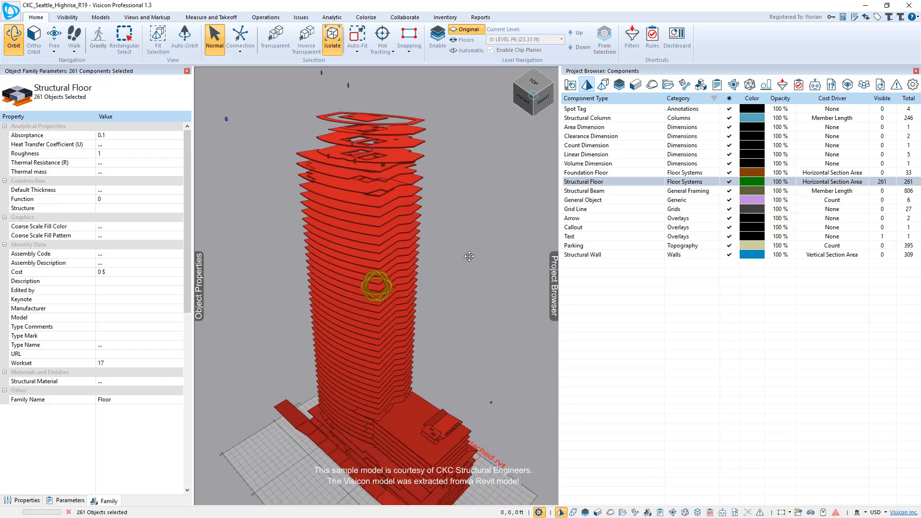
pyautogui.click(584, 190)
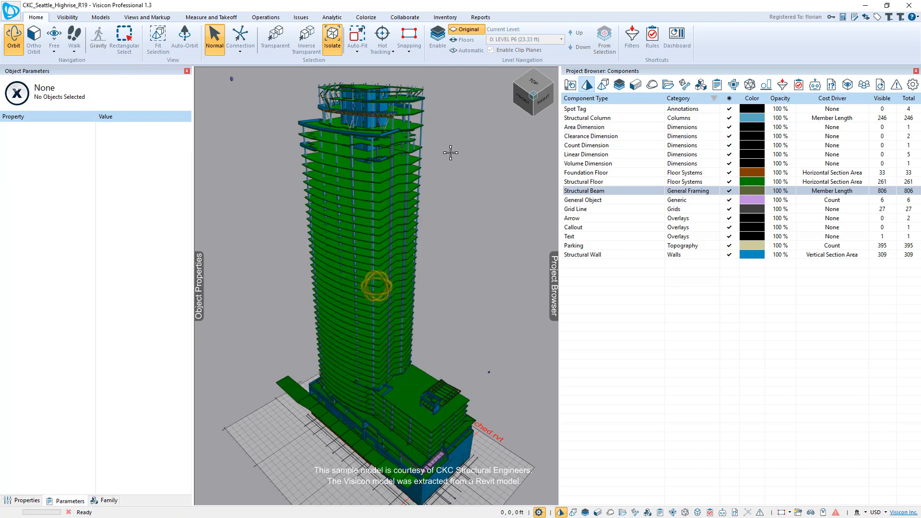
pyautogui.moveTo(634, 85)
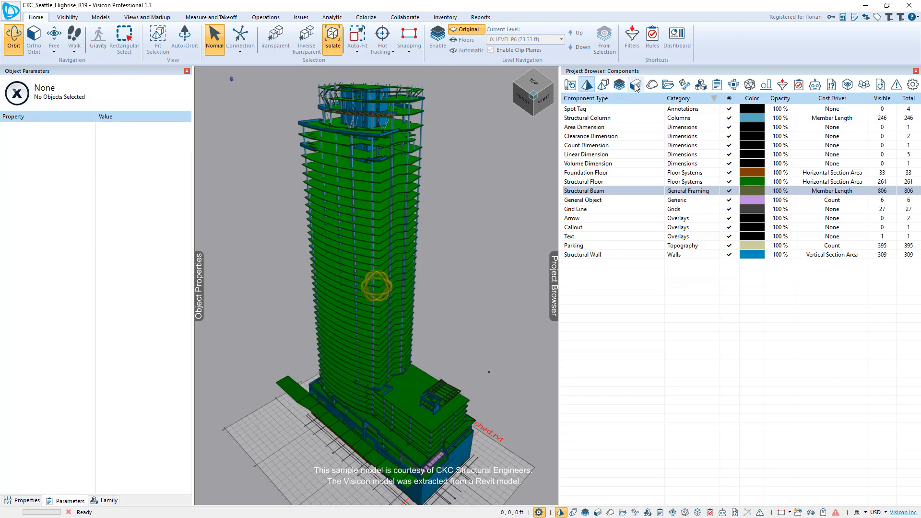
# Select components of Metal - Steel - ASTM A36, ASTM A500 and Steel ASTM A36 (61) from the Materials list
pyautogui.click(635, 85)
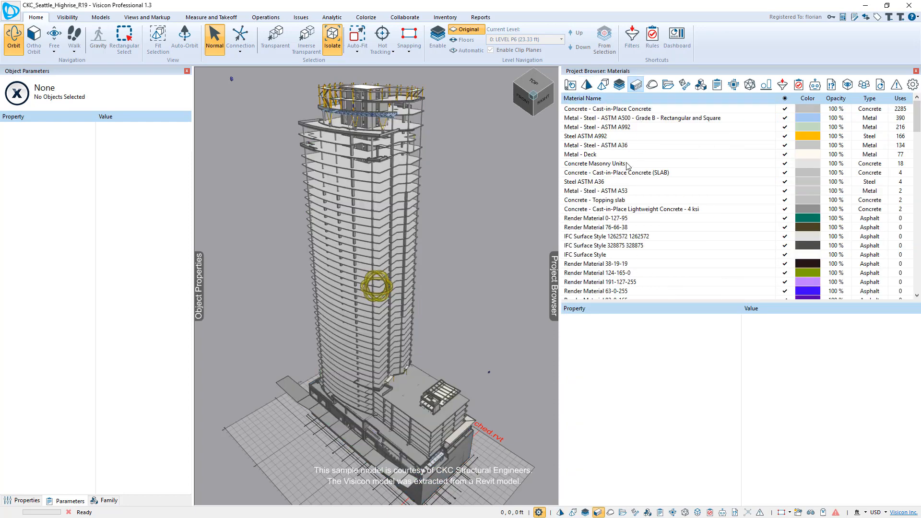
pyautogui.click(596, 145)
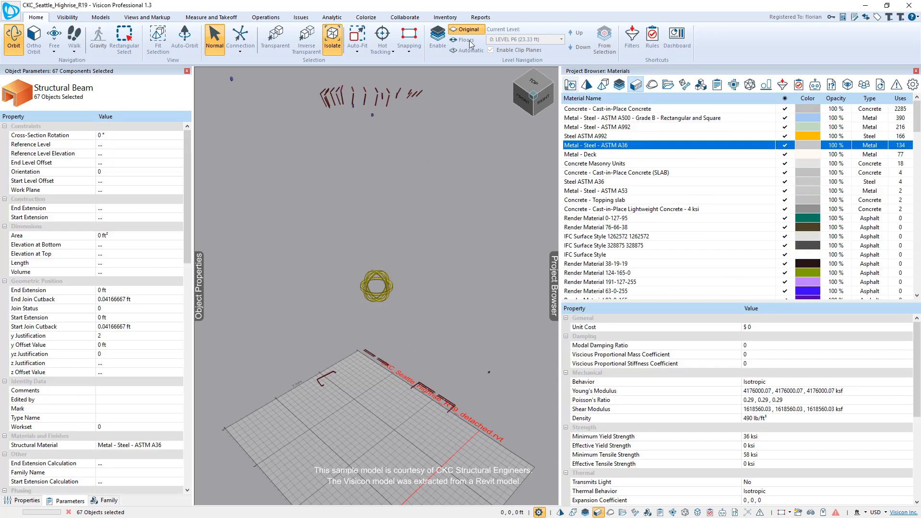
pyautogui.moveTo(331, 36)
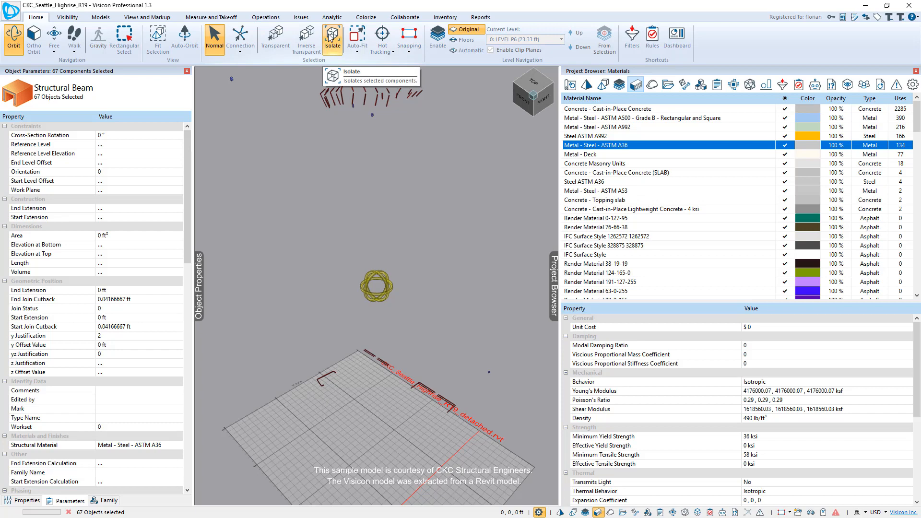
pyautogui.click(640, 117)
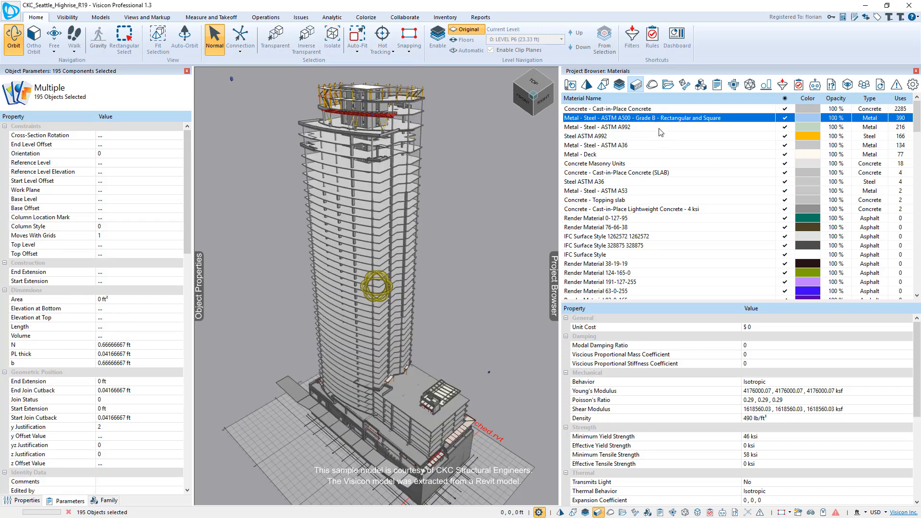
pyautogui.click(611, 181)
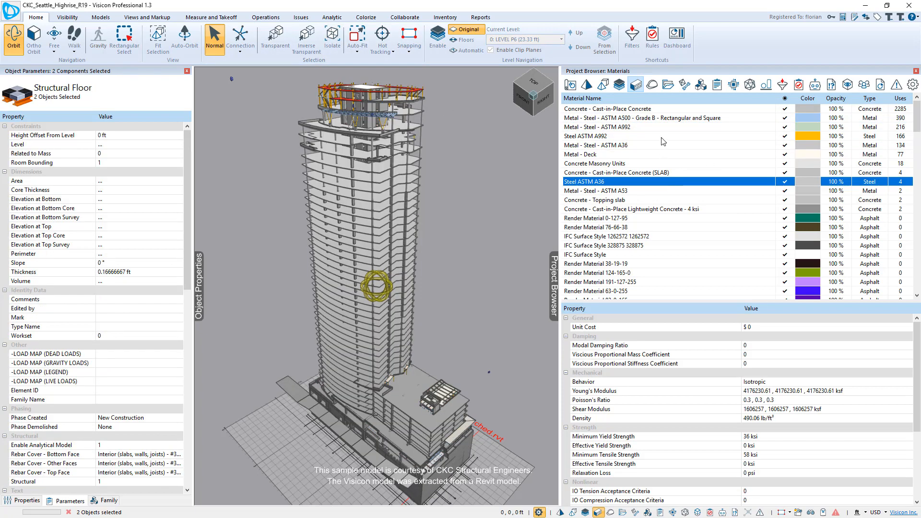
pyautogui.click(650, 84)
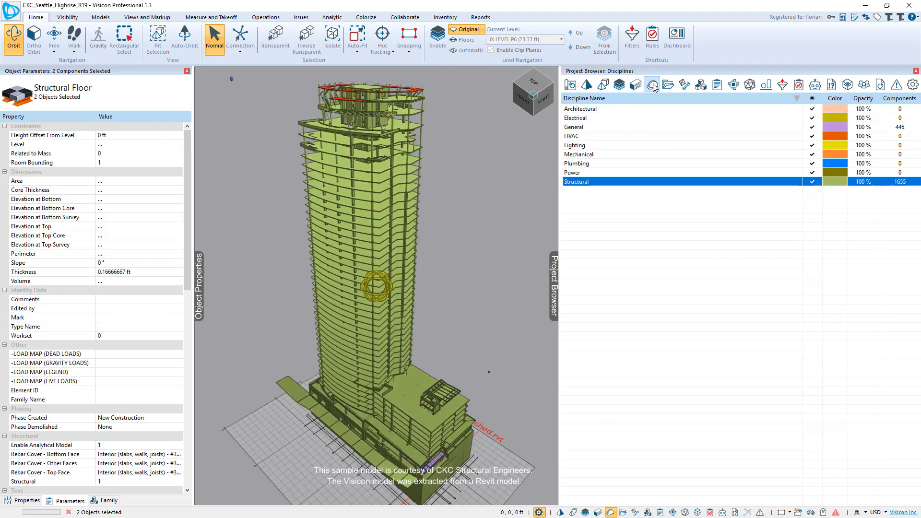
pyautogui.click(700, 84)
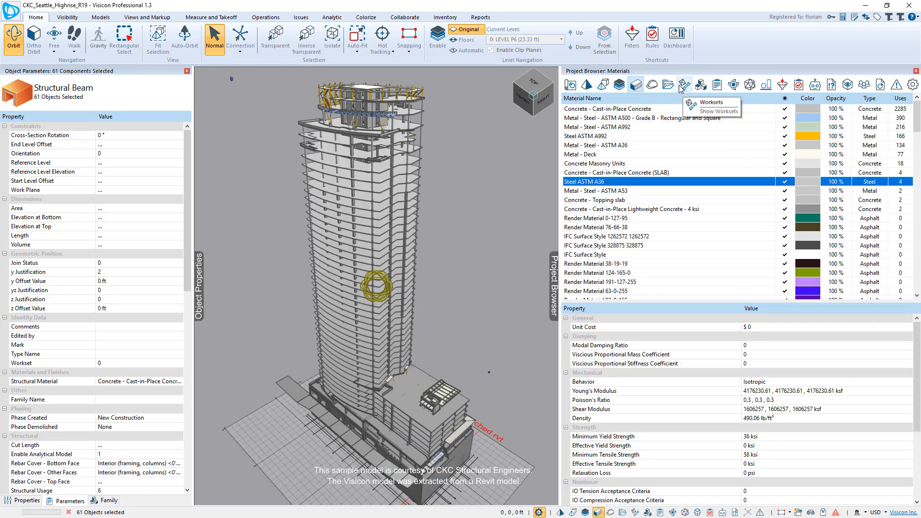
# Show the Geometries list with use counts, faces, vertices and areas, colouring the tower by geometry
pyautogui.click(749, 85)
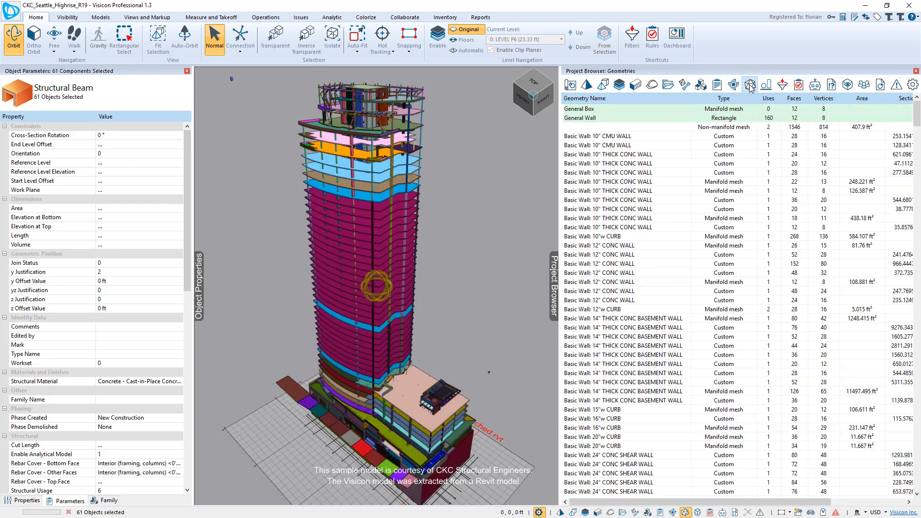
pyautogui.moveTo(626, 286)
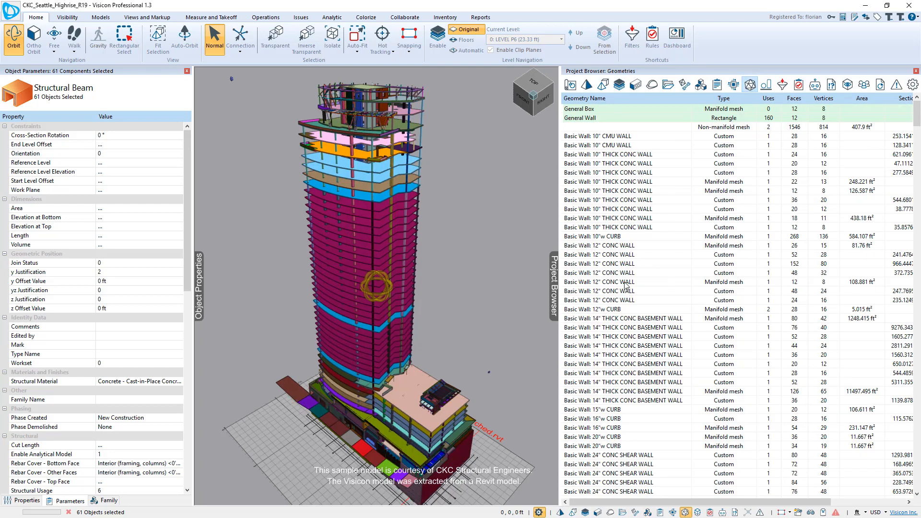
pyautogui.moveTo(420, 190)
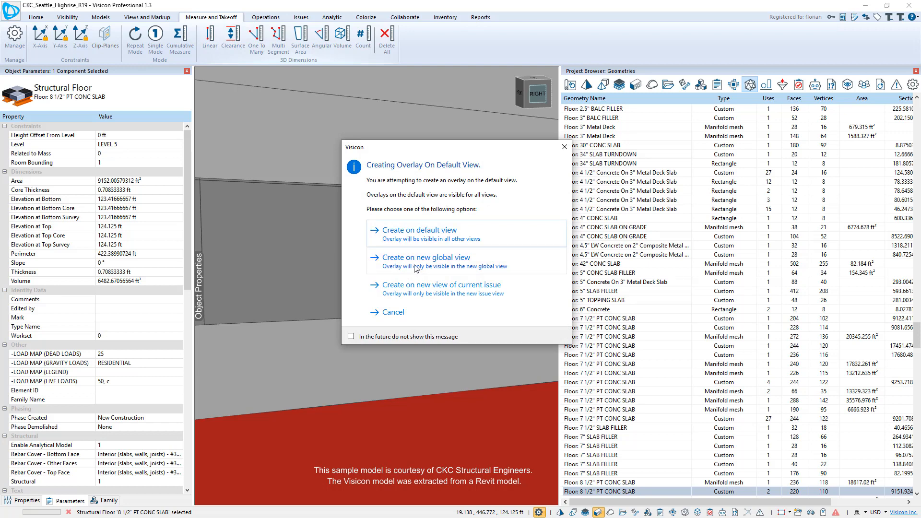
# Create a new global view including all visible objects and measure the opening's height to the beam
pyautogui.click(426, 257)
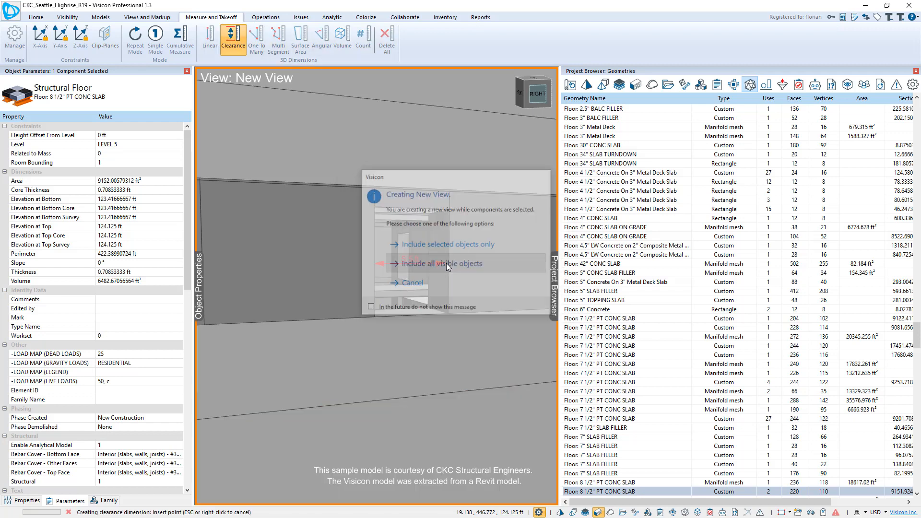
pyautogui.click(441, 263)
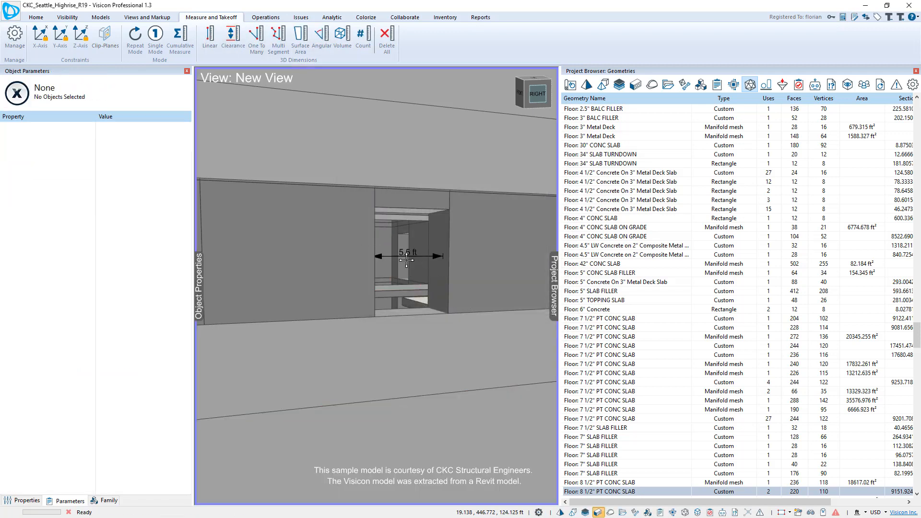
pyautogui.click(233, 38)
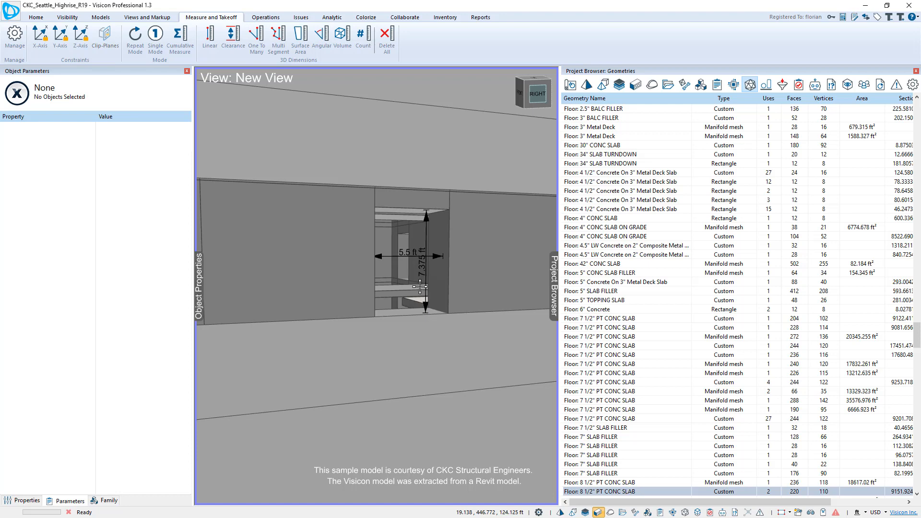
# Measure the concrete beam above the opening with a 5.5 ft point-to-point linear dimension
pyautogui.click(420, 200)
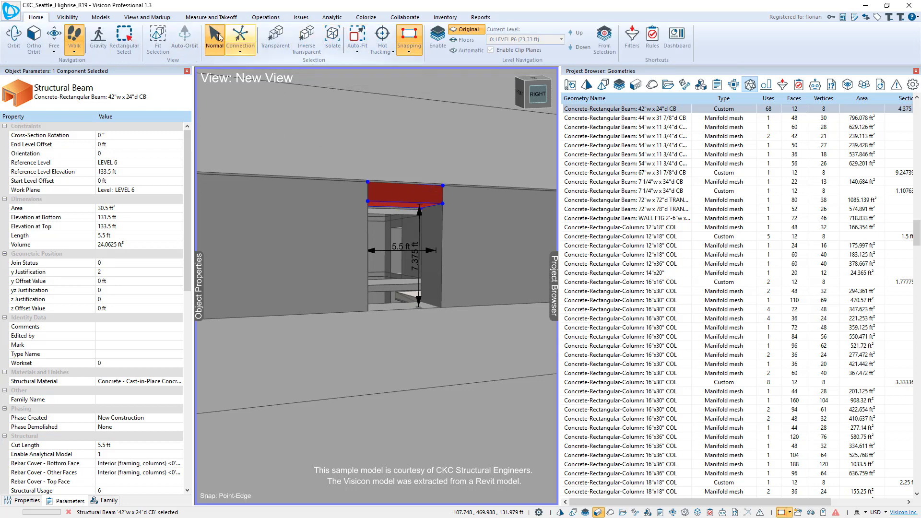
pyautogui.click(211, 17)
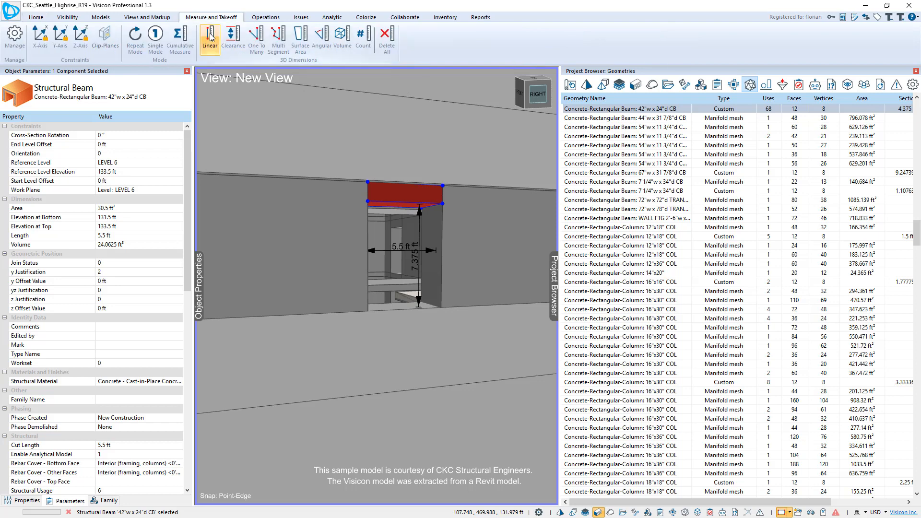
pyautogui.click(210, 37)
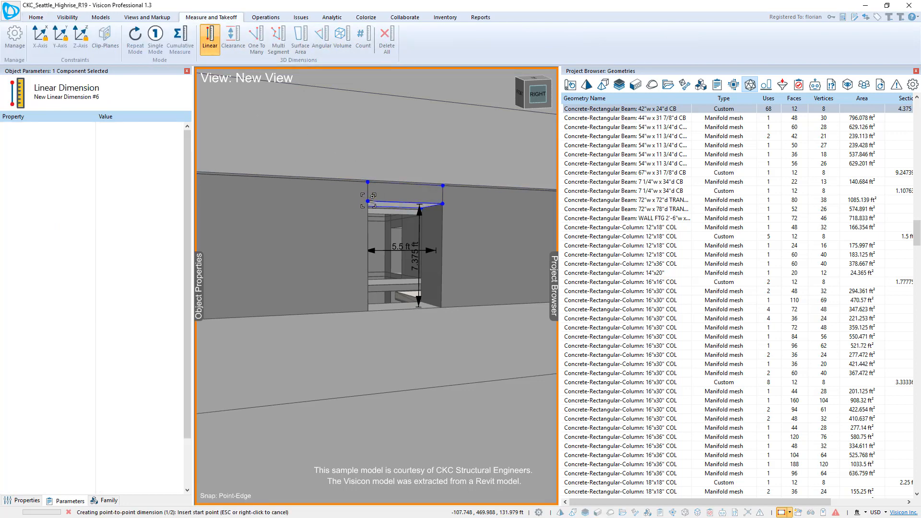
pyautogui.click(365, 203)
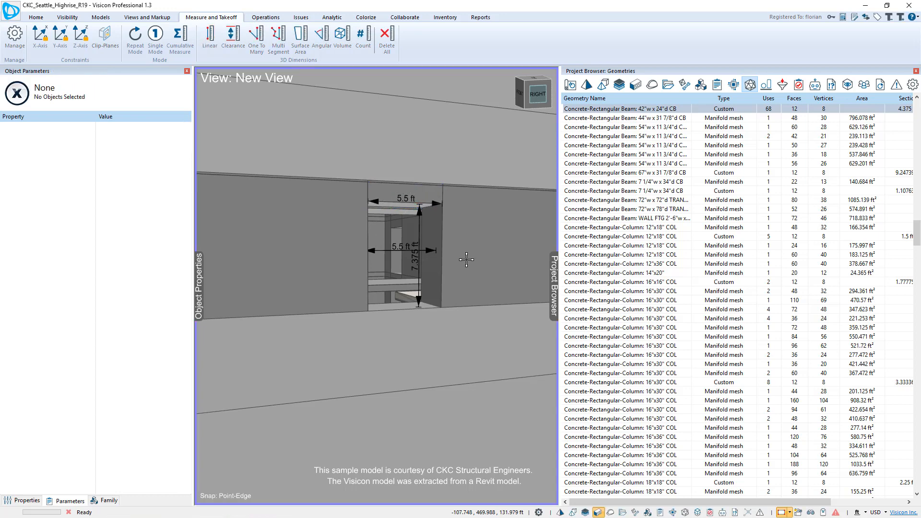
pyautogui.moveTo(365, 268)
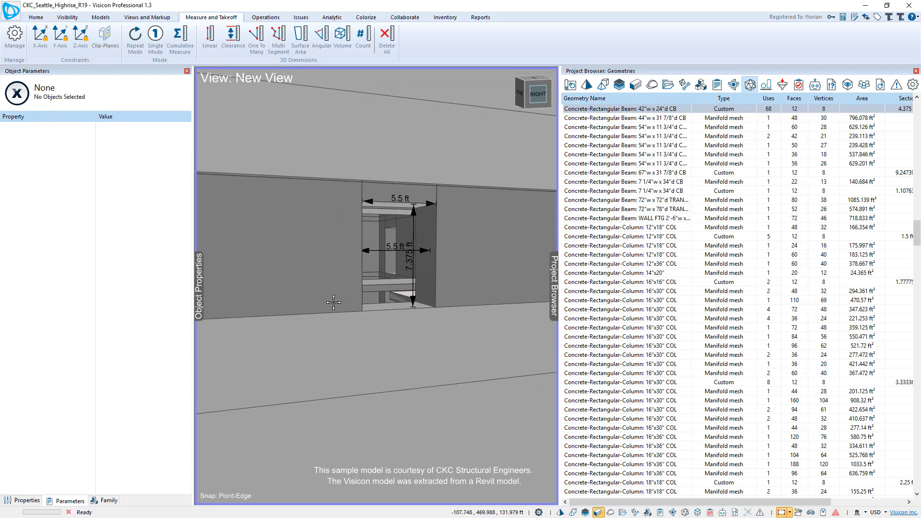
pyautogui.moveTo(317, 265)
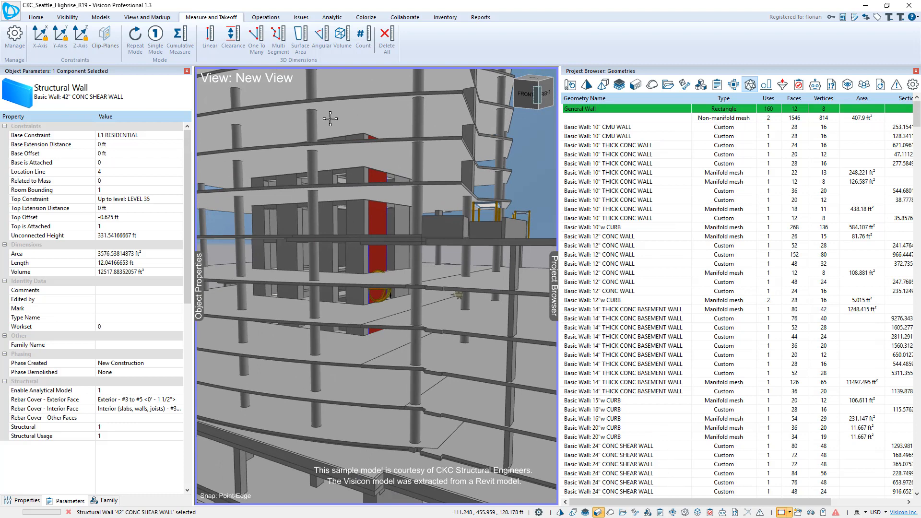
pyautogui.moveTo(339, 341)
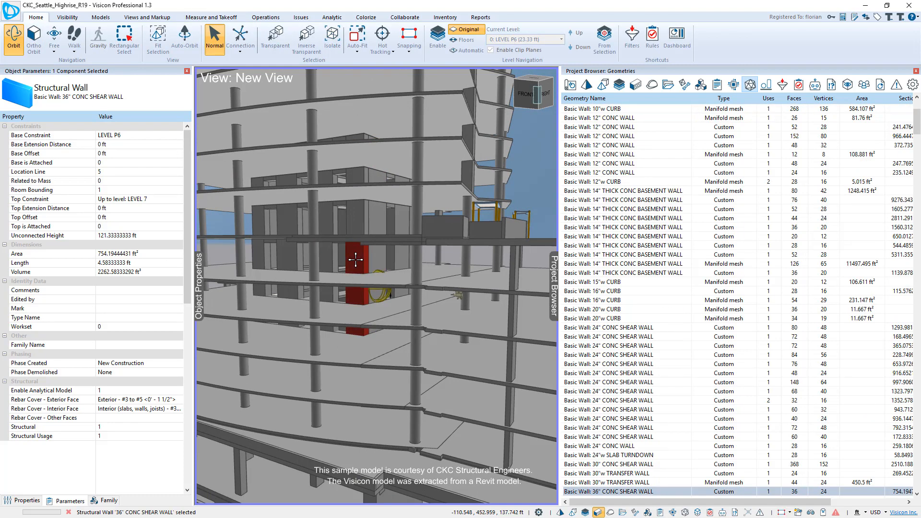
# Add clip planes through a shear wall and a floor slab so the tower shows in cut
pyautogui.rightClick(357, 260)
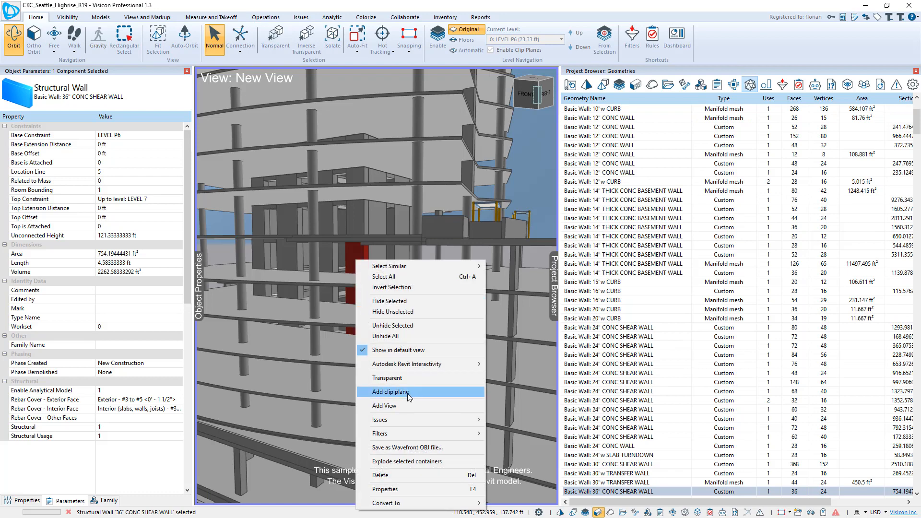
pyautogui.click(390, 392)
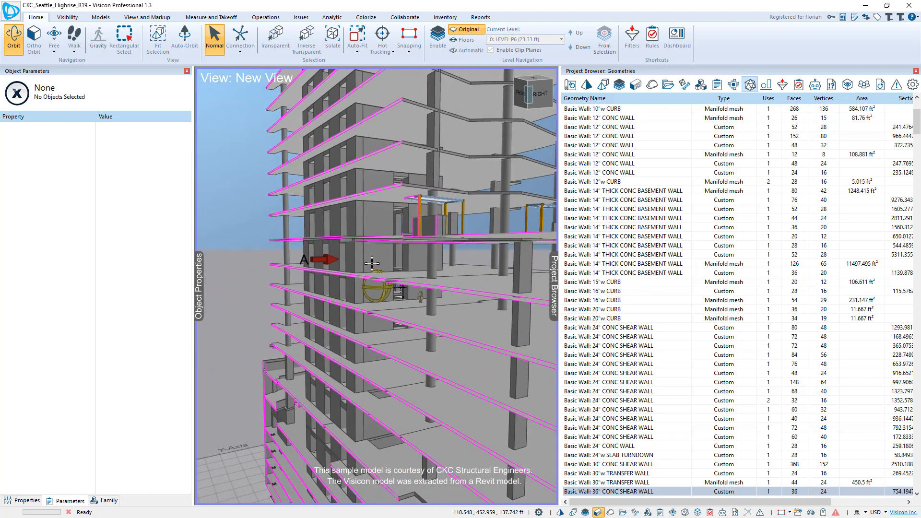
pyautogui.rightClick(379, 263)
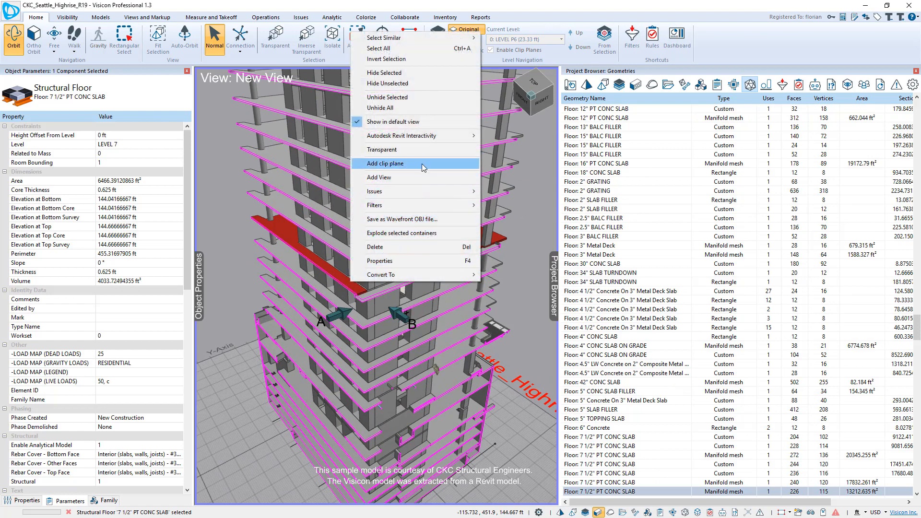
pyautogui.click(385, 163)
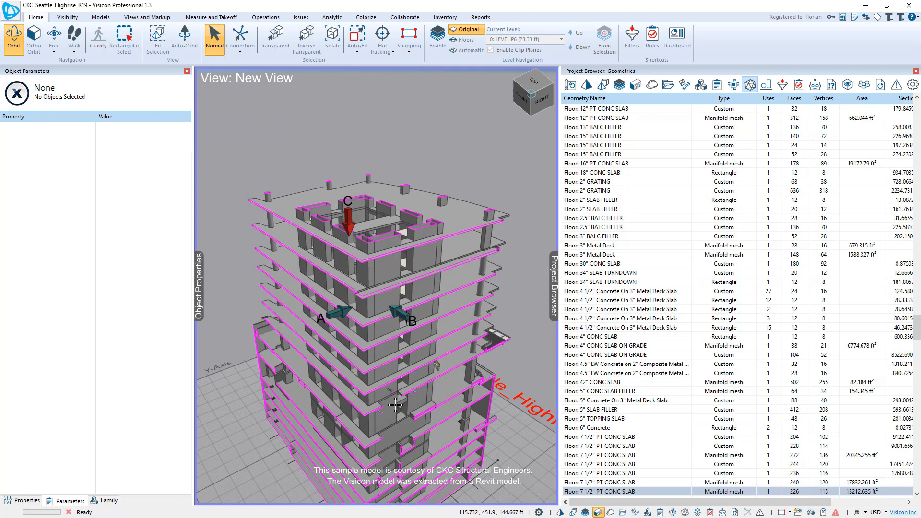
pyautogui.moveTo(309, 286)
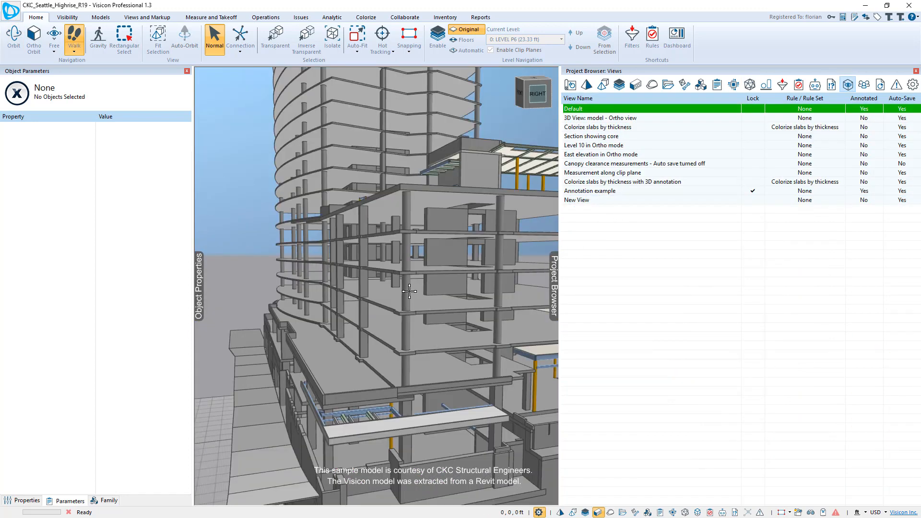
# Activate New View #2 and orbit into a close-up of the podium's slabs, core wall and columns
pyautogui.scroll(-3)
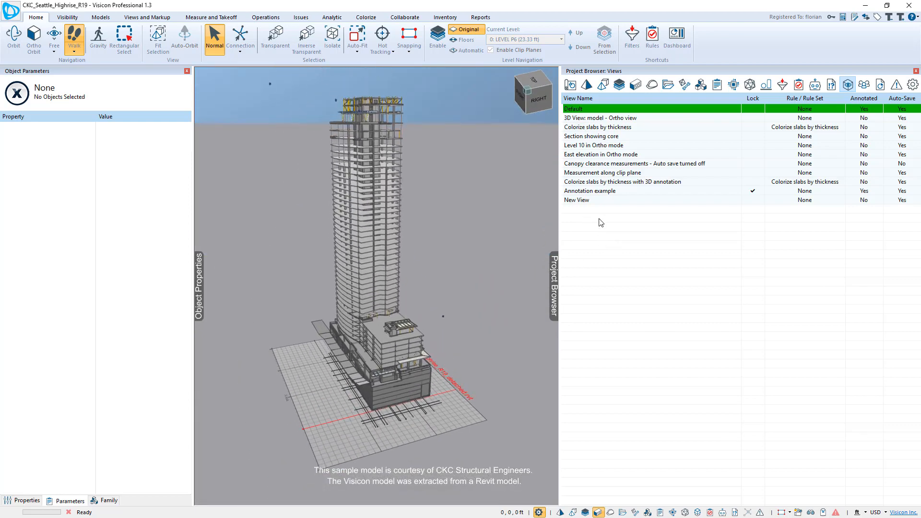
pyautogui.doubleClick(577, 199)
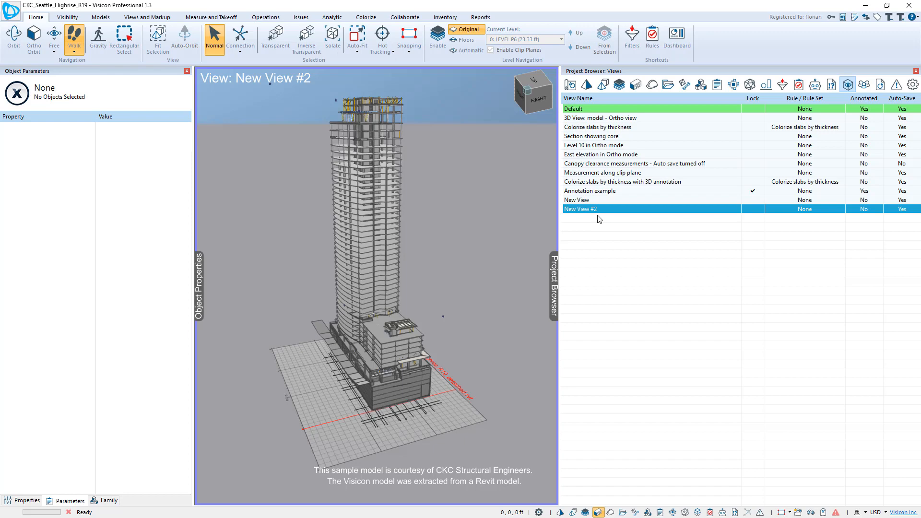
pyautogui.moveTo(404, 331)
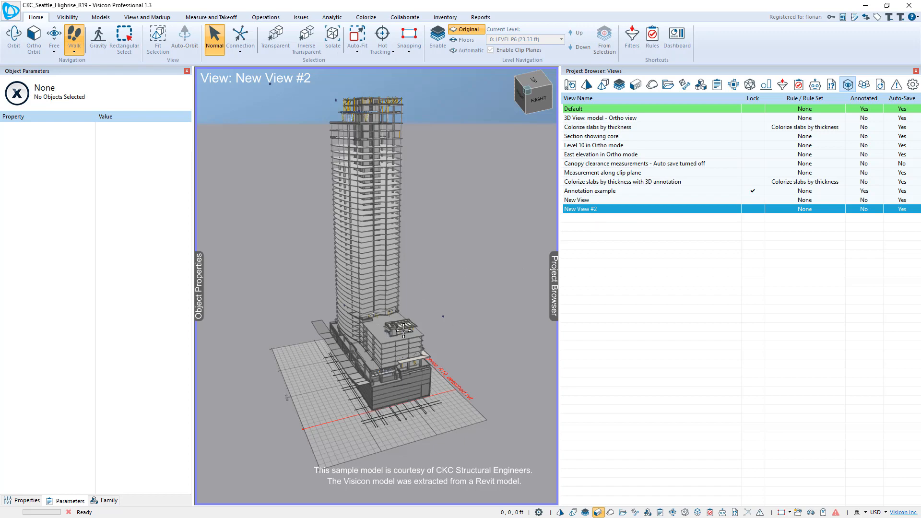
pyautogui.click(397, 330)
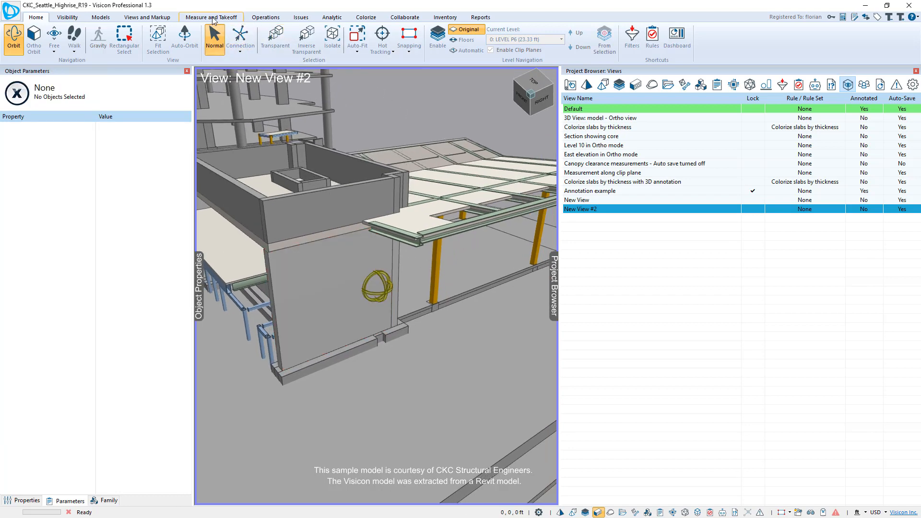
# Add a yellow callout box on New View #2 beside the outlined wall and drag it aside
pyautogui.click(146, 16)
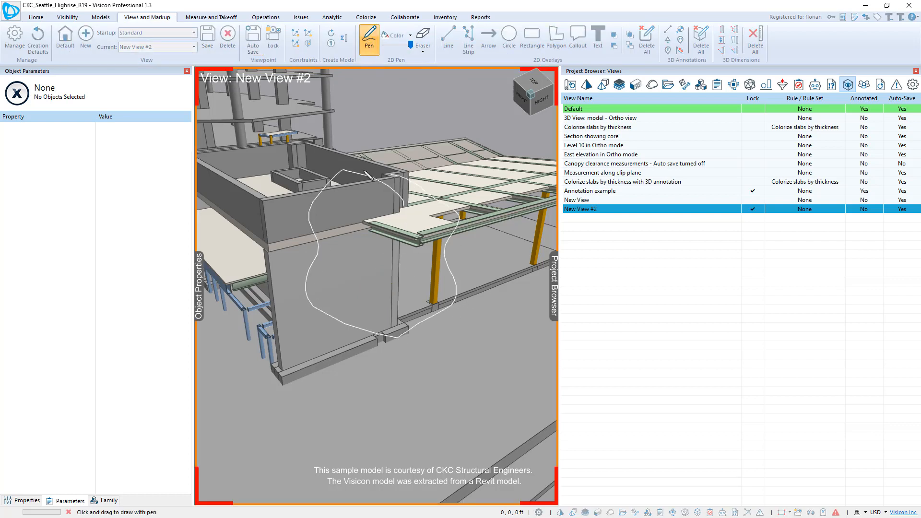
pyautogui.click(556, 37)
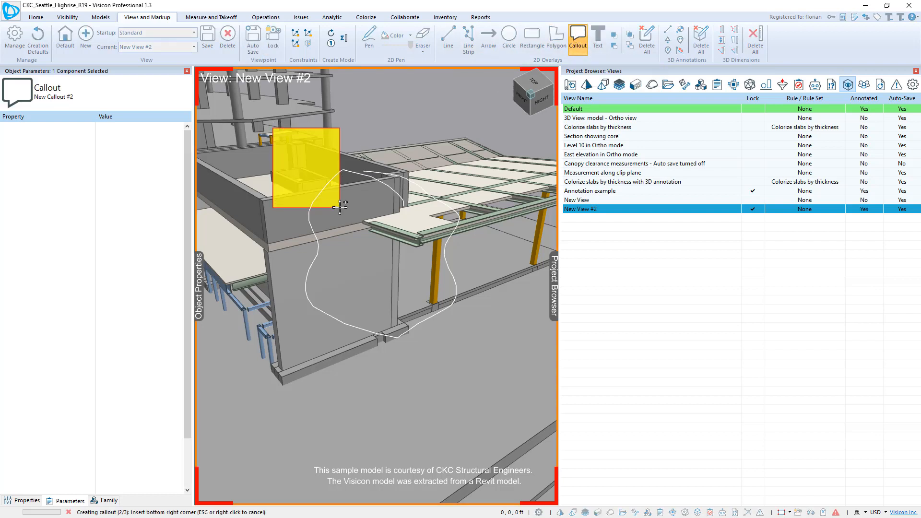
pyautogui.click(343, 208)
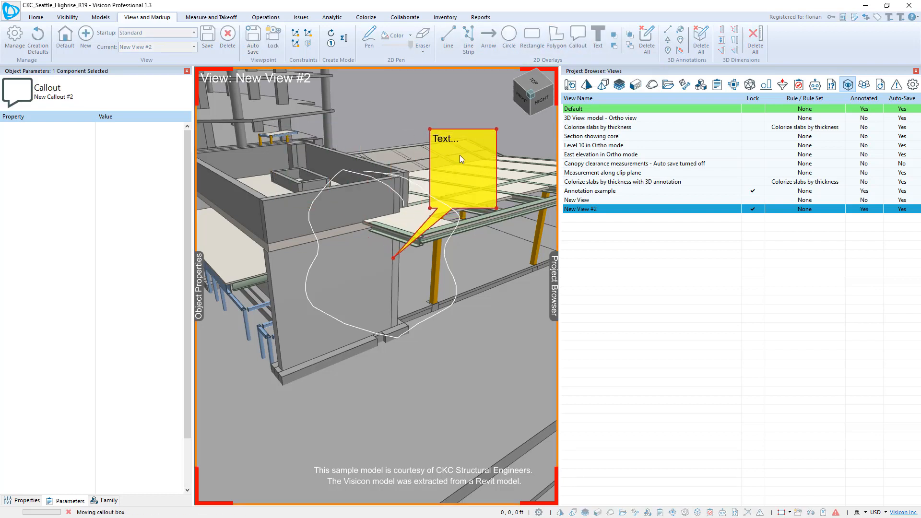
pyautogui.click(432, 388)
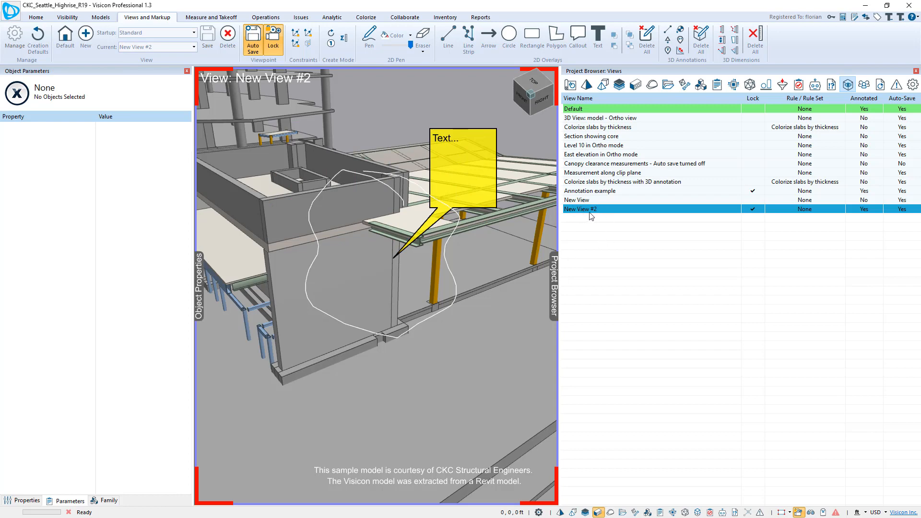
pyautogui.doubleClick(573, 108)
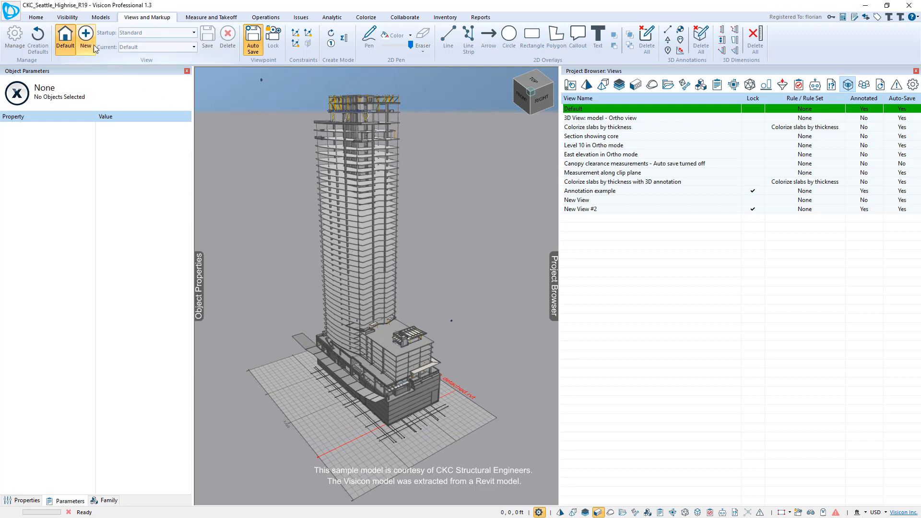
# Return to the Default view and step Level Up through the floors toward LEVEL 7
pyautogui.click(36, 17)
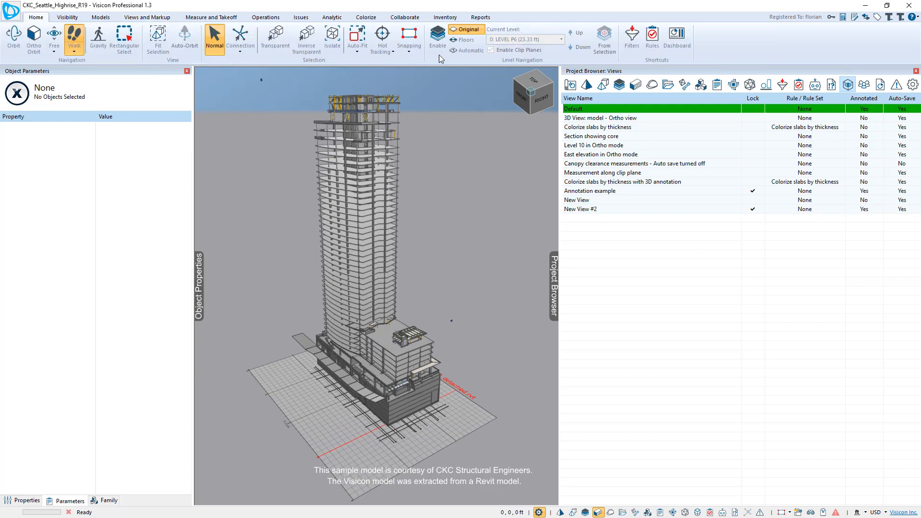
pyautogui.click(437, 36)
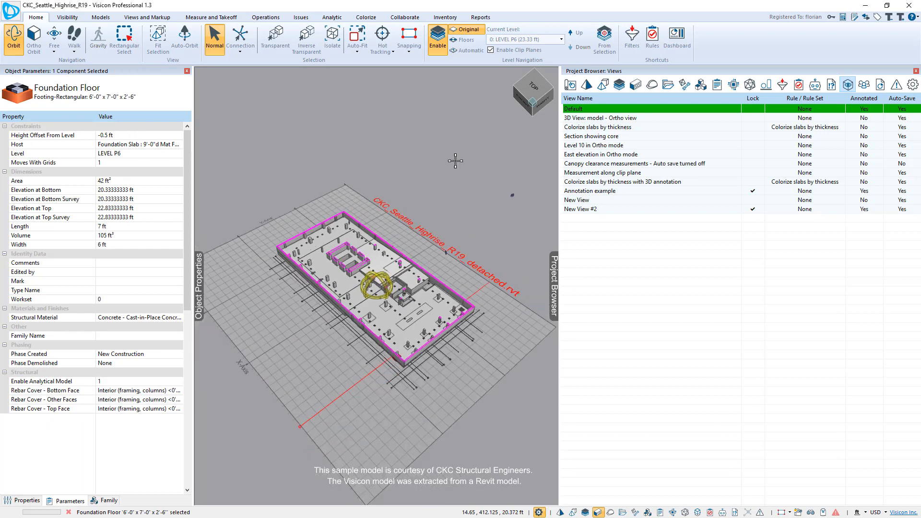
pyautogui.moveTo(577, 33)
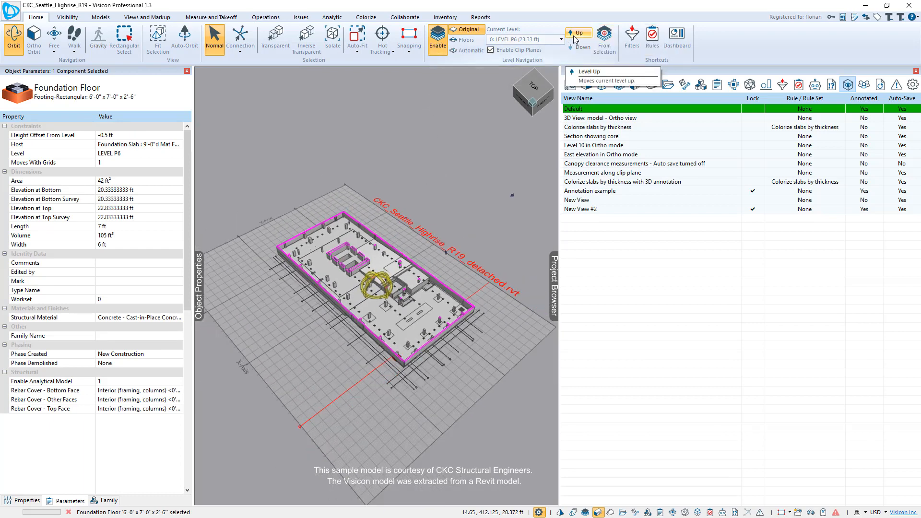
pyautogui.click(577, 32)
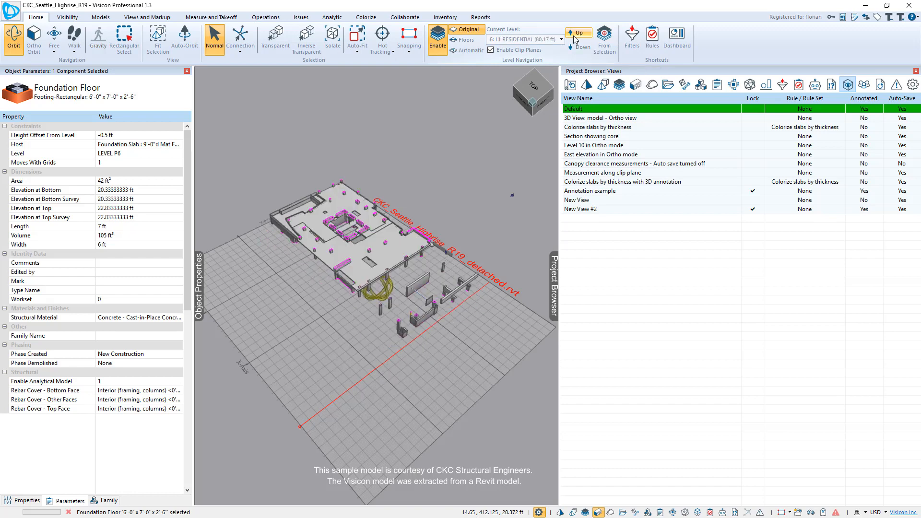
pyautogui.click(578, 32)
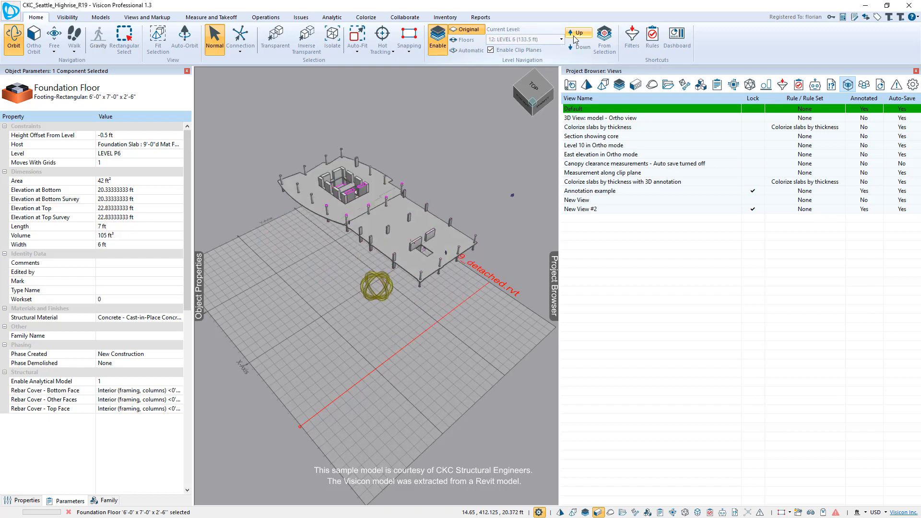
pyautogui.click(578, 33)
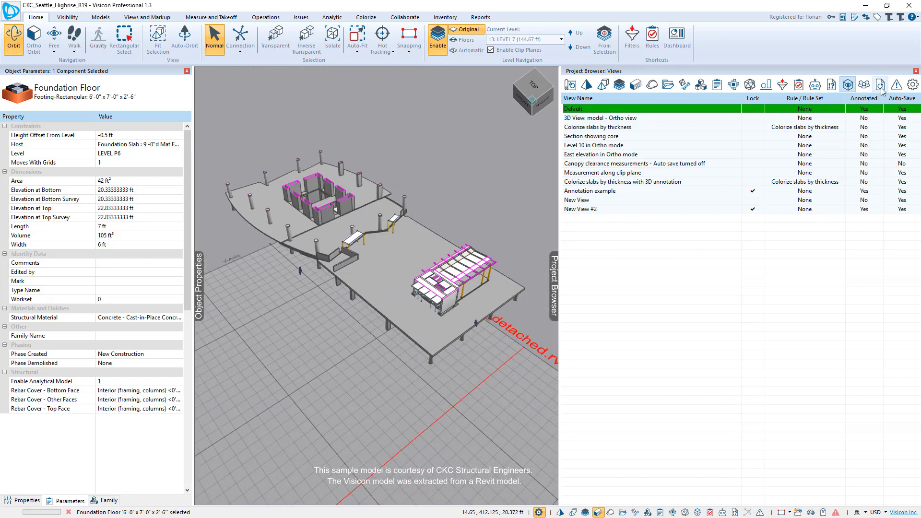
# Review the saved views: Section showing core, East elevation in Ortho mode, and New View #2
pyautogui.doubleClick(592, 135)
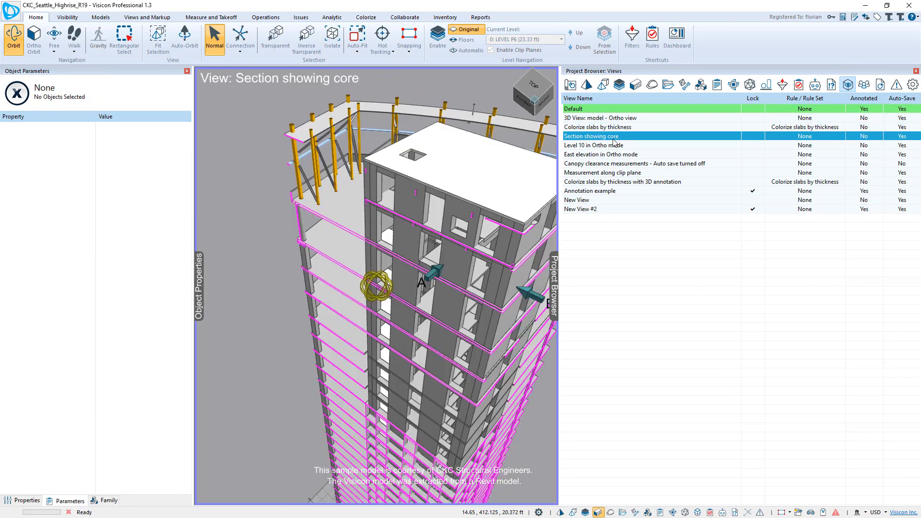
pyautogui.doubleClick(600, 153)
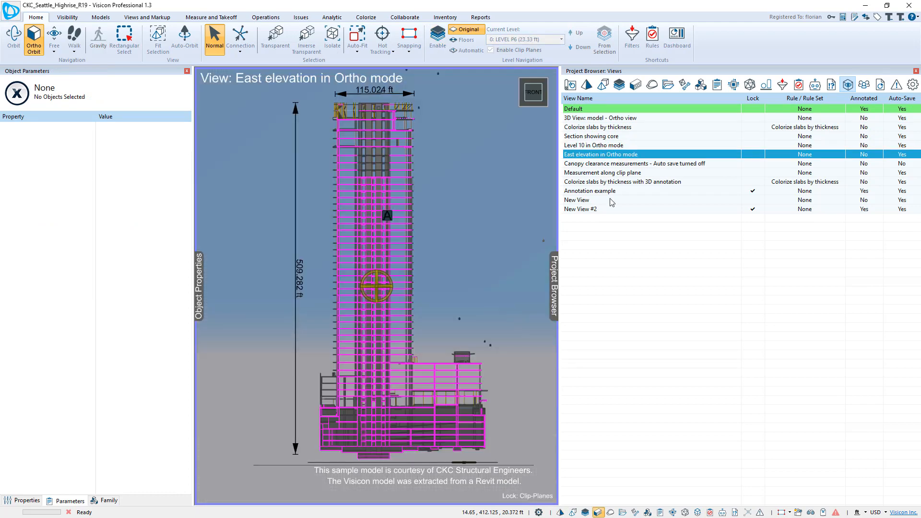
pyautogui.doubleClick(580, 208)
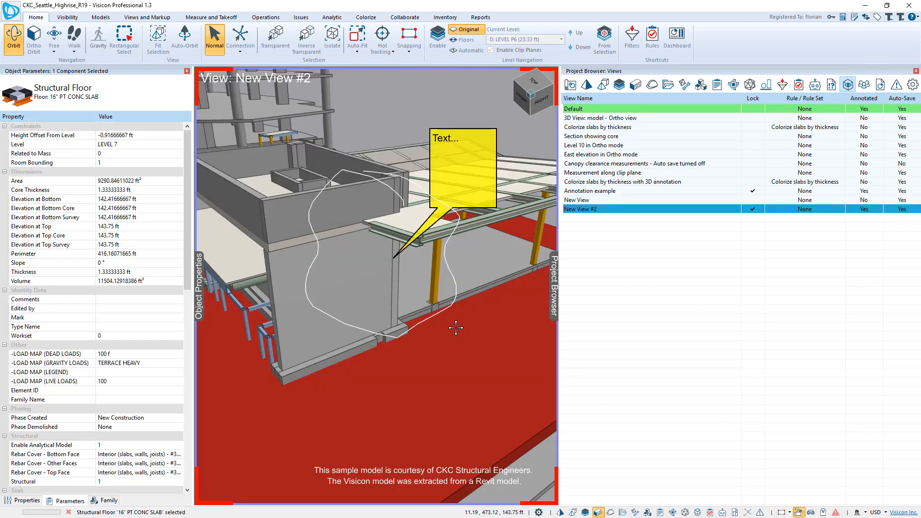
pyautogui.moveTo(365, 166)
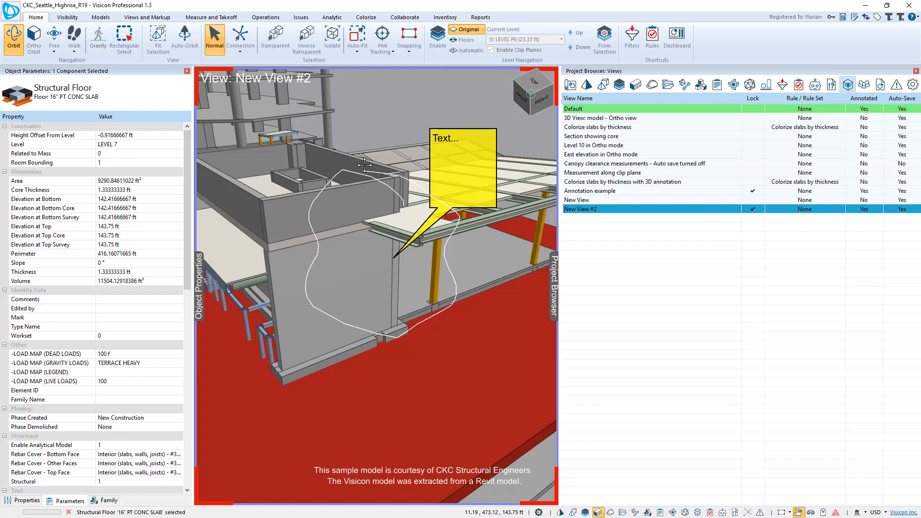
pyautogui.moveTo(379, 189)
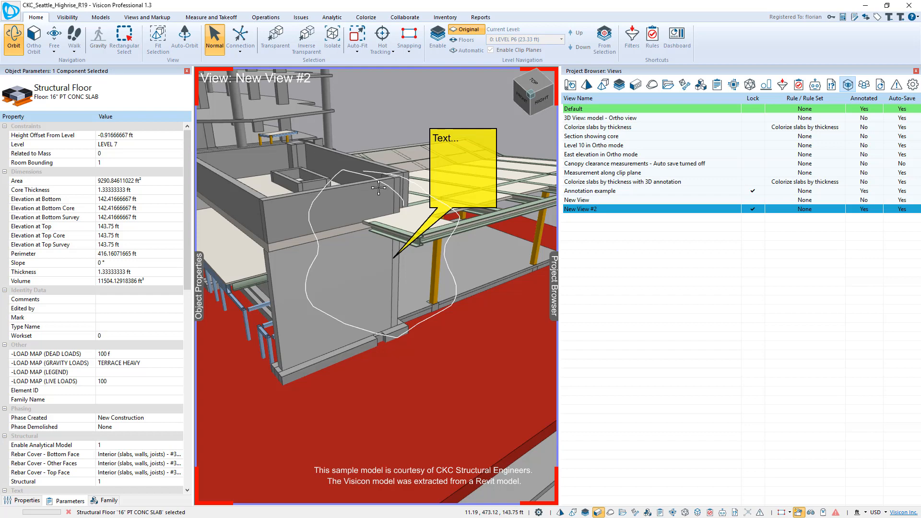
pyautogui.moveTo(619, 85)
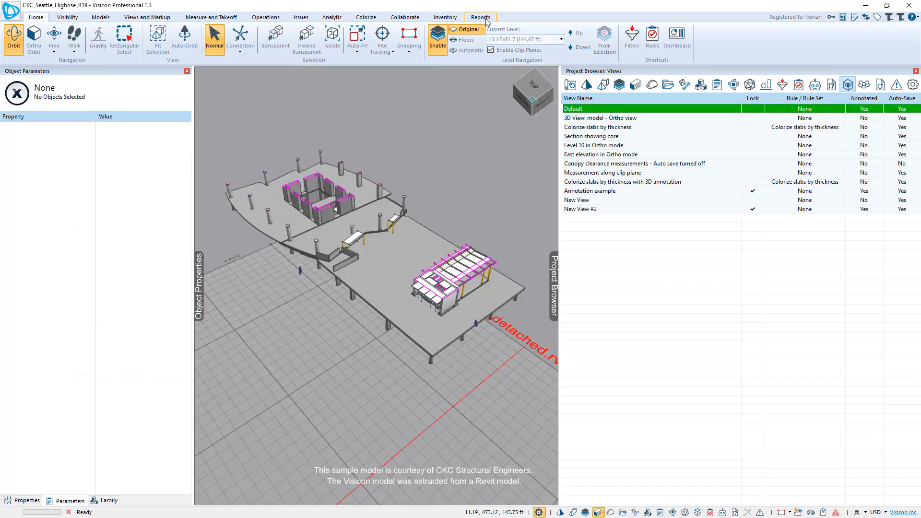
# Create a new Views And Markup Summary report from the Reports tools
pyautogui.click(480, 16)
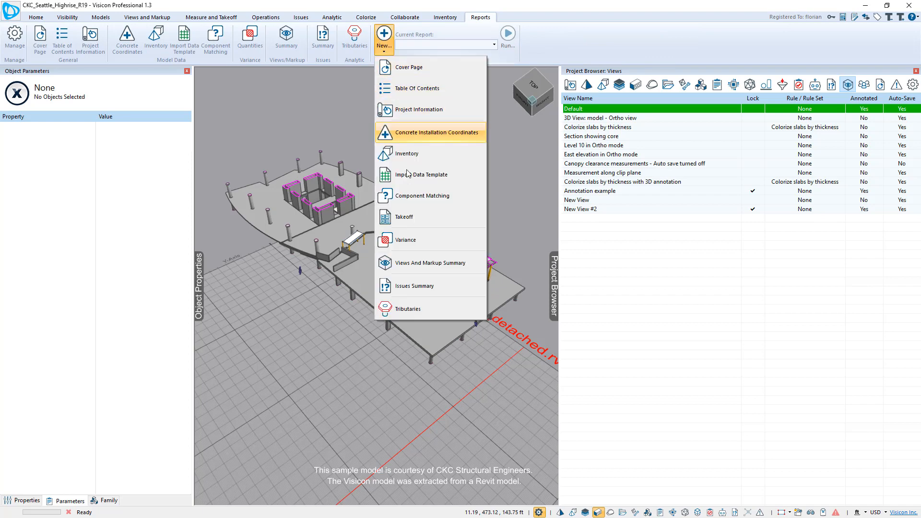
pyautogui.moveTo(414, 263)
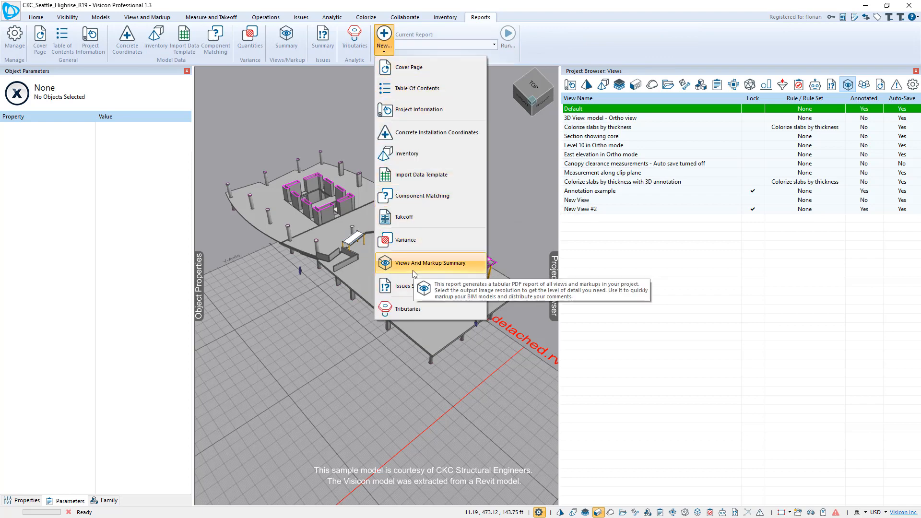
pyautogui.click(431, 263)
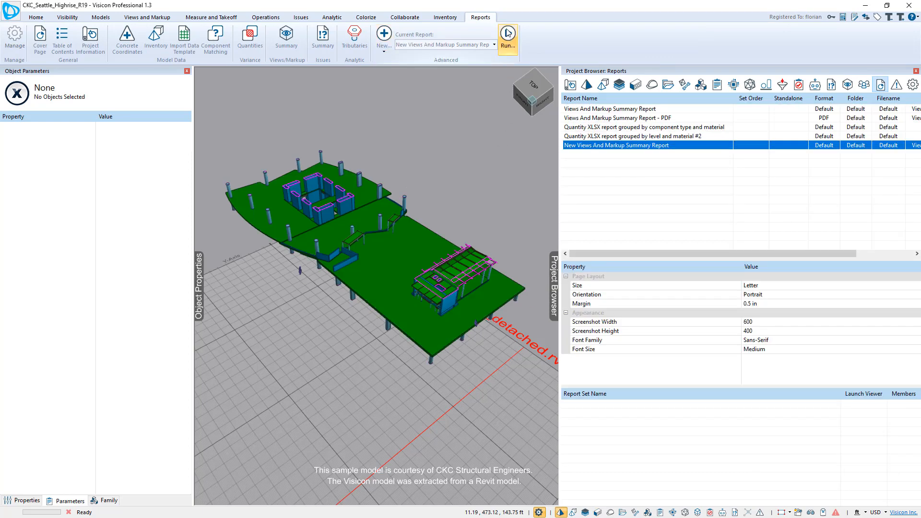
# Run the report to Excel and scroll the Views and Markups sheet down to New View #2
pyautogui.click(506, 36)
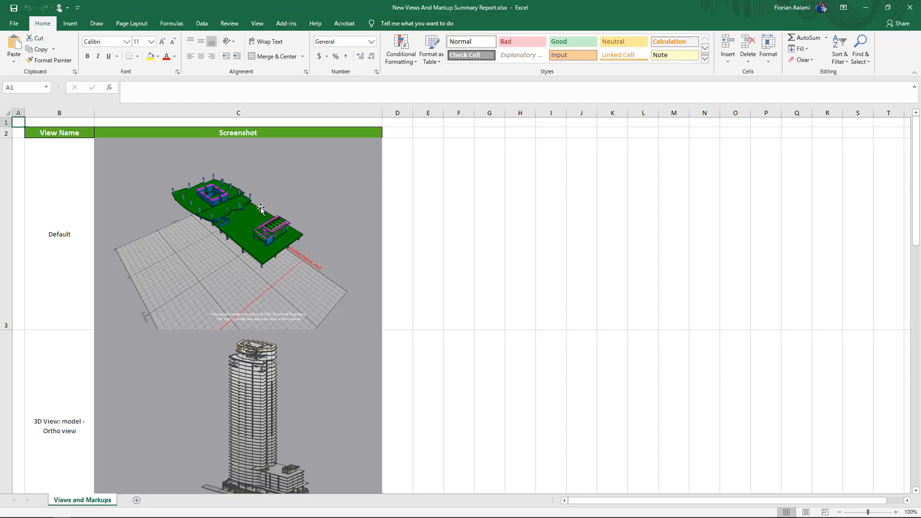
pyautogui.scroll(-3)
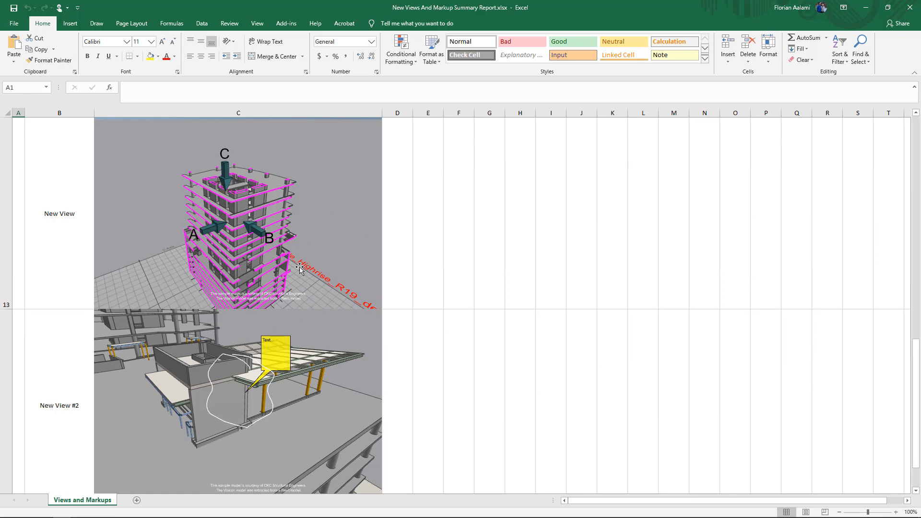
pyautogui.moveTo(309, 313)
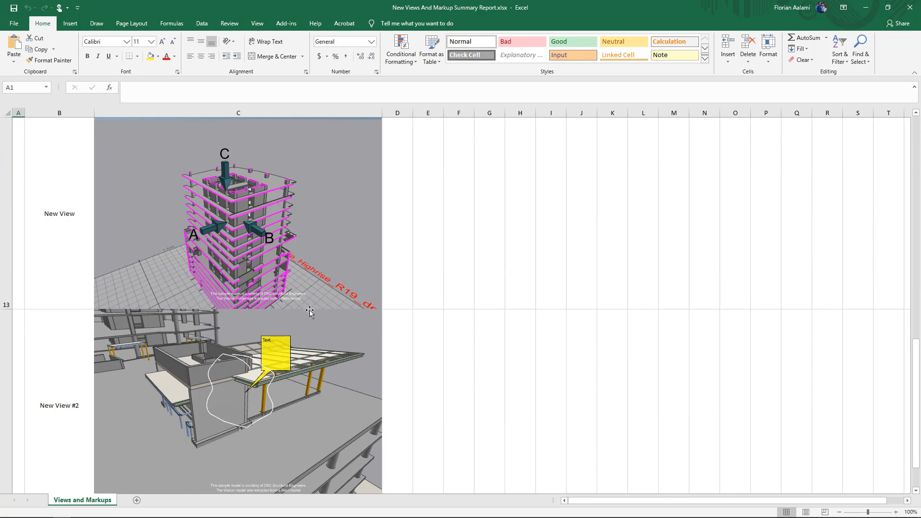